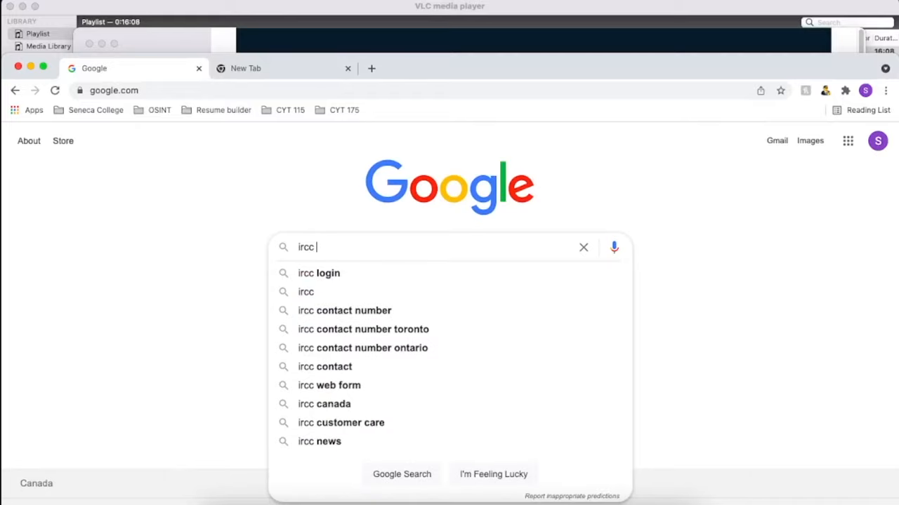
Search Google for 'ircc webform' and open the IRCC Webform result on secure.cic.gc.ca.
type("webform")
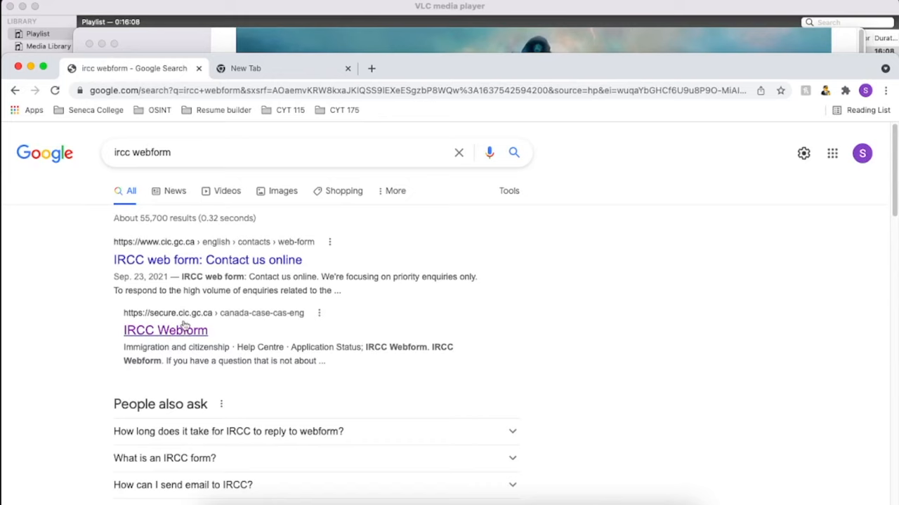
mouse_move(171, 343)
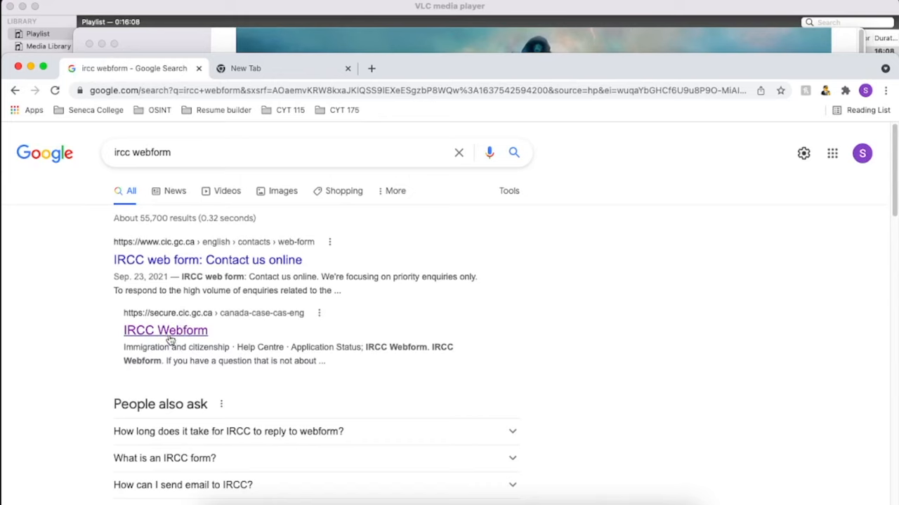
left_click(166, 330)
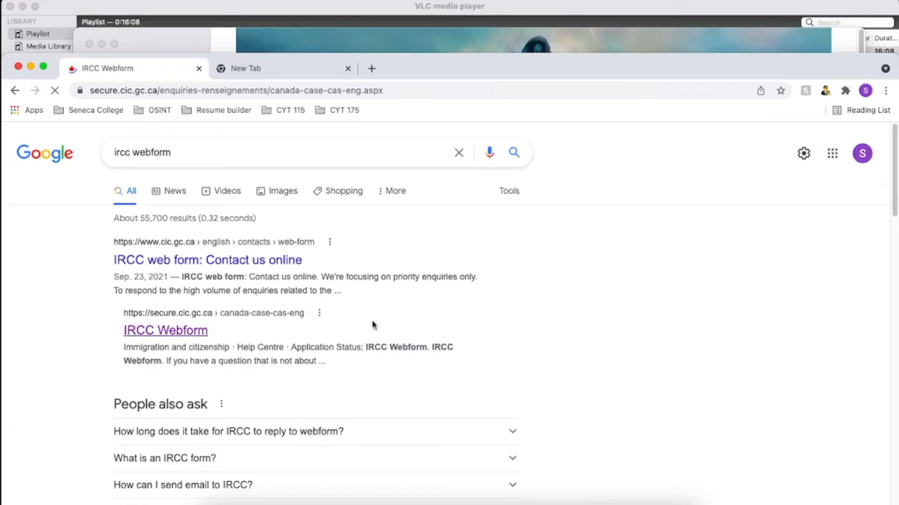
Scroll past the eligibility guidance down to the Enquiry section of the form.
left_click(166, 330)
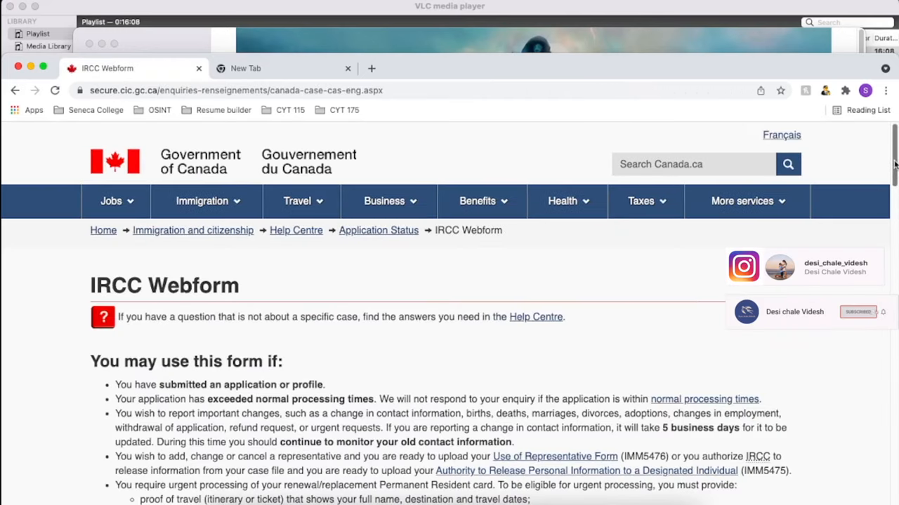
scroll("down", 3)
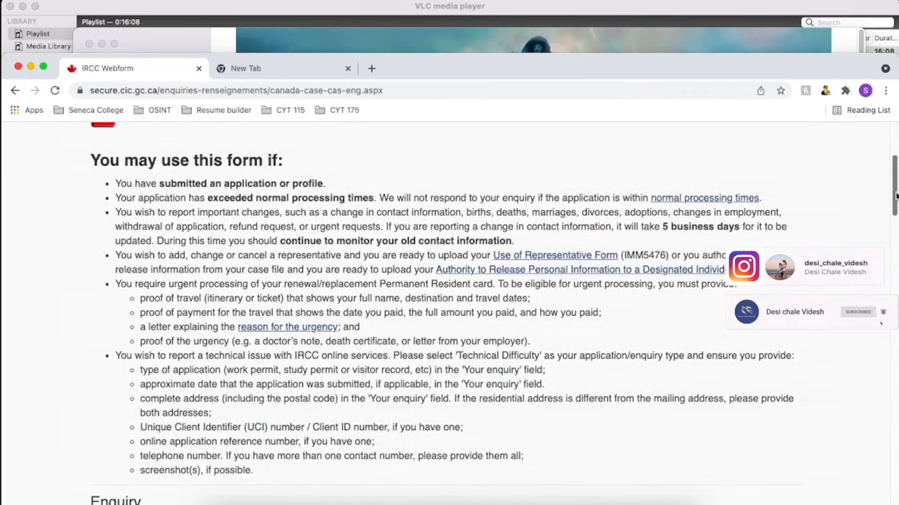
scroll("down", 3)
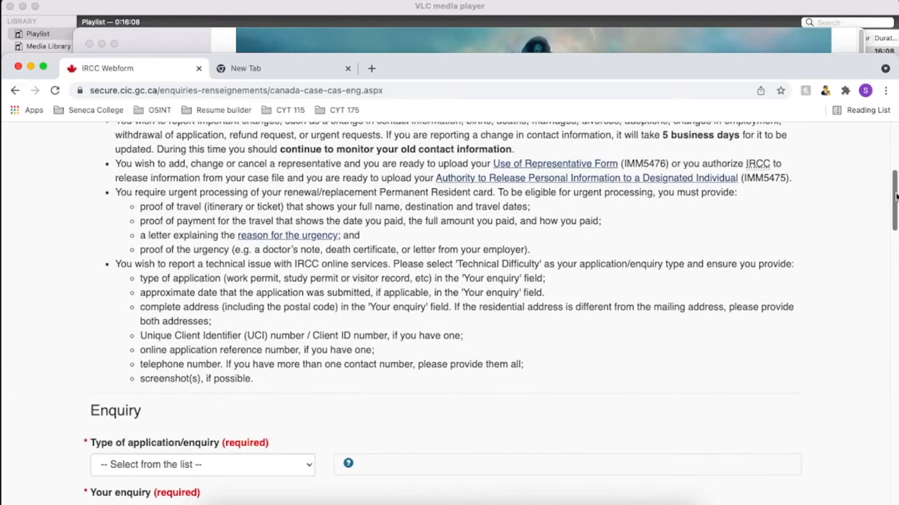
scroll("down", 3)
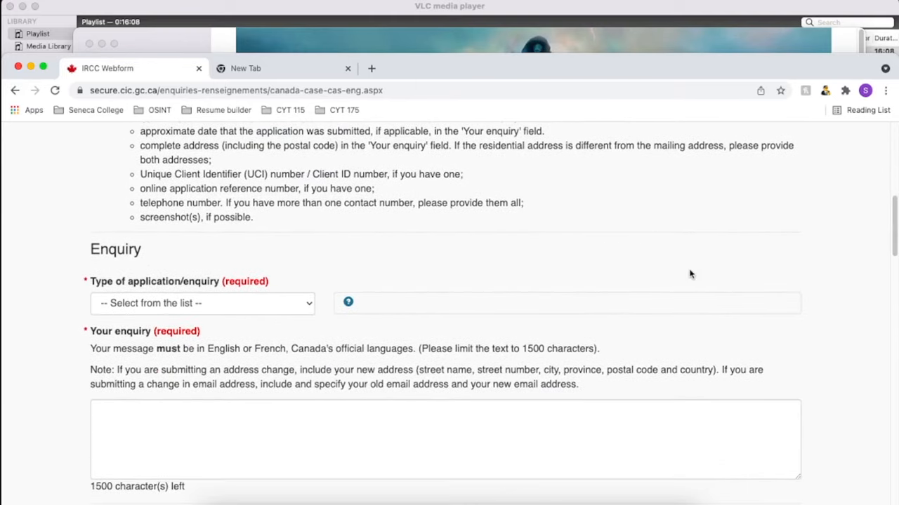
mouse_move(351, 342)
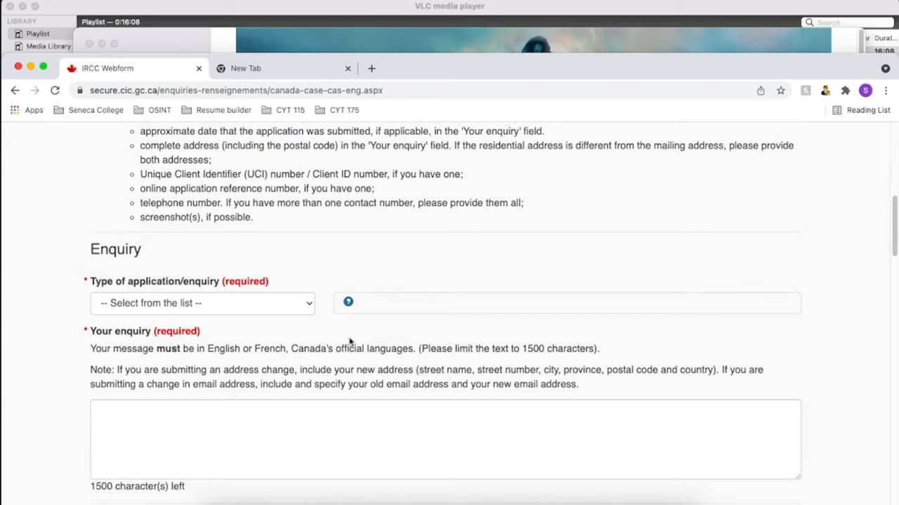
mouse_move(286, 313)
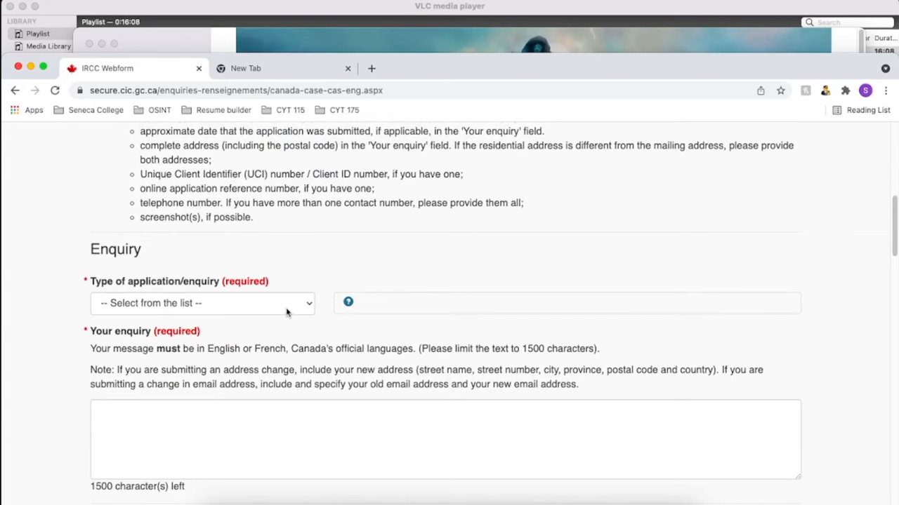
mouse_move(216, 315)
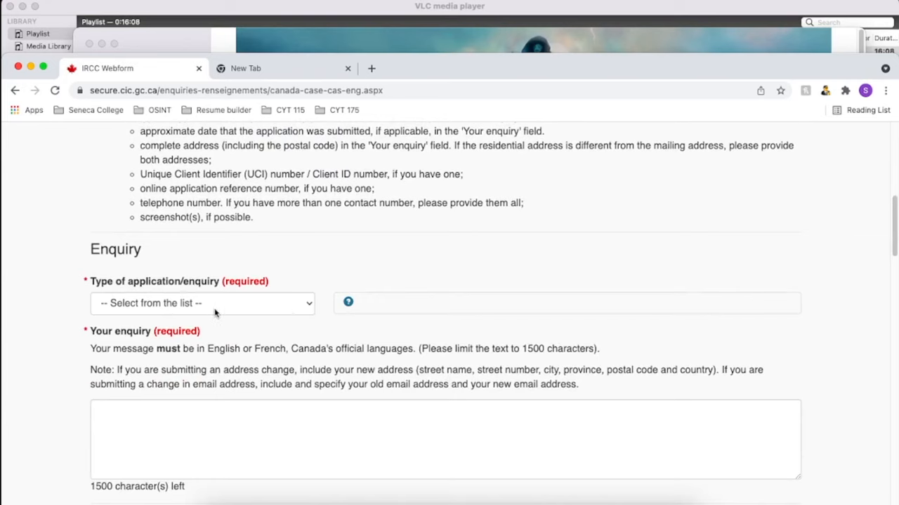
Choose 'Technical difficulties' as the type of application/enquiry.
left_click(202, 303)
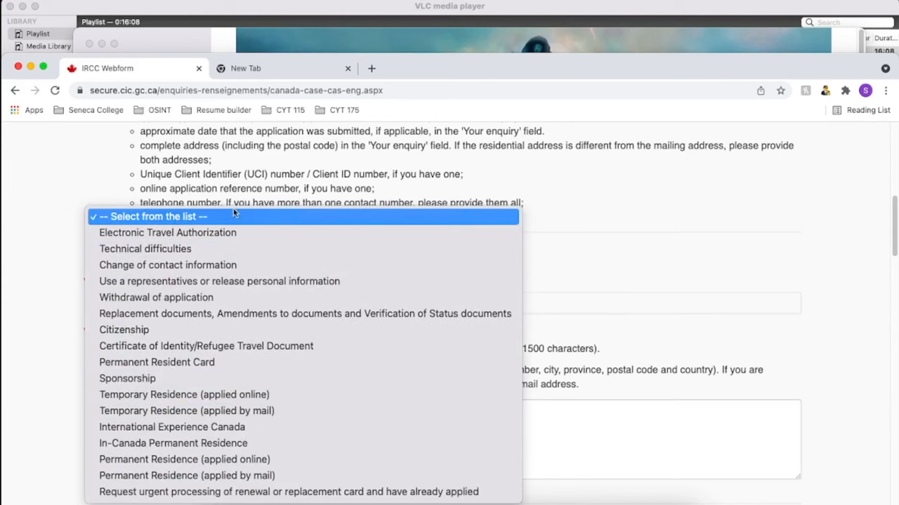
mouse_move(241, 249)
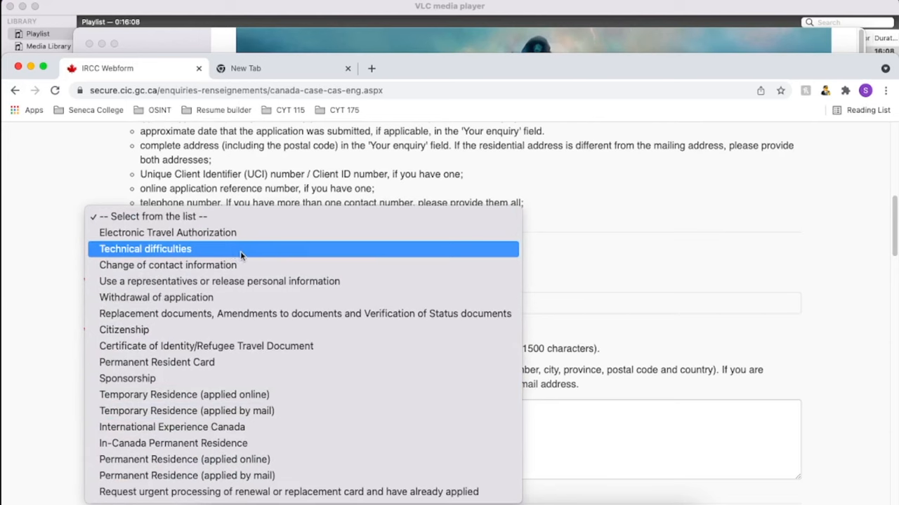
mouse_move(195, 258)
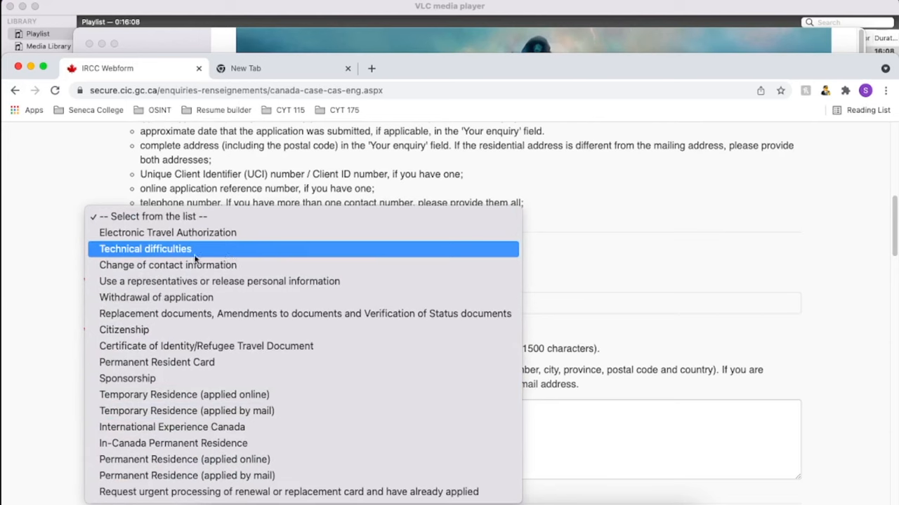
mouse_move(174, 255)
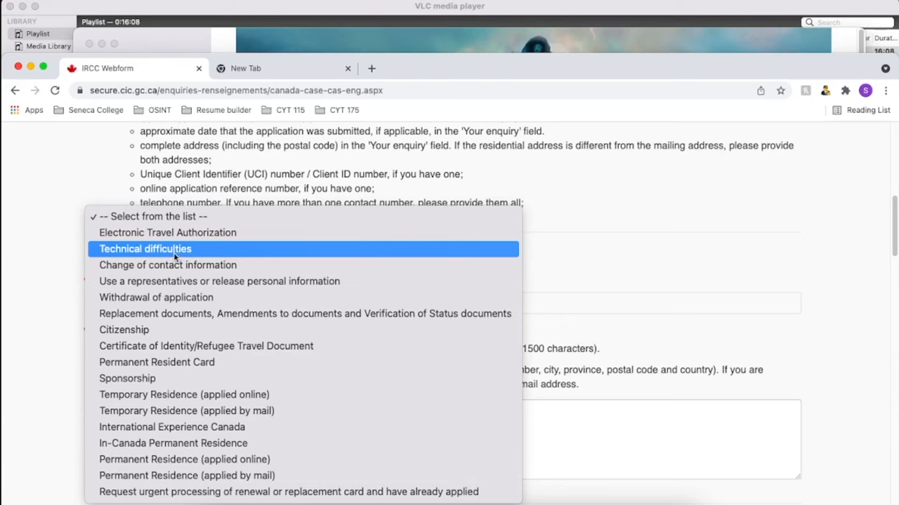
mouse_move(219, 281)
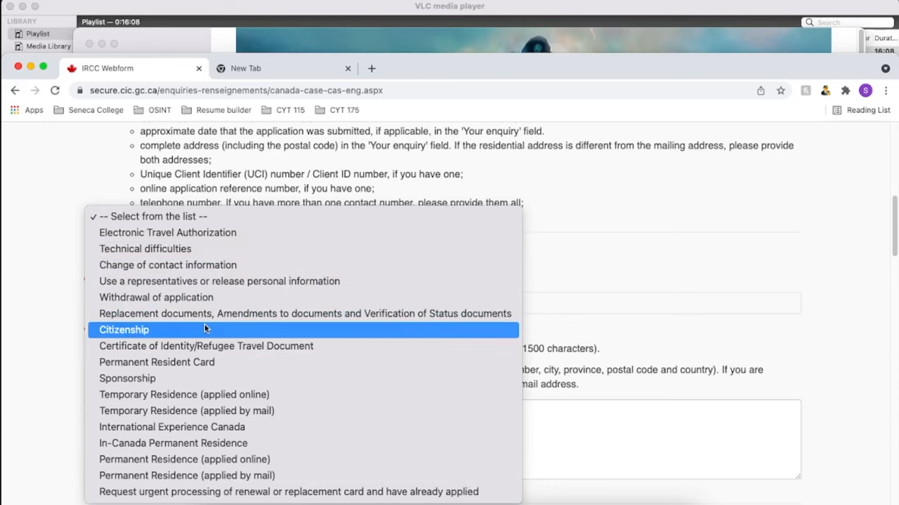
mouse_move(197, 281)
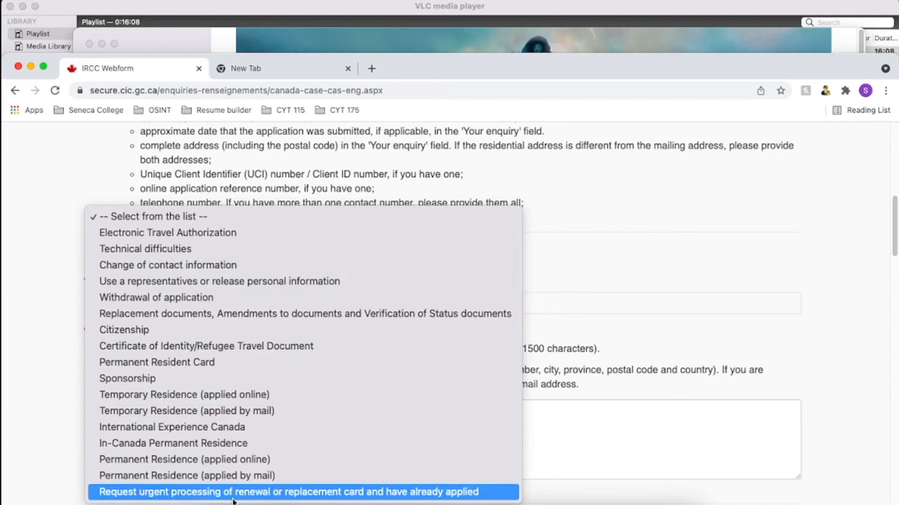
mouse_move(283, 498)
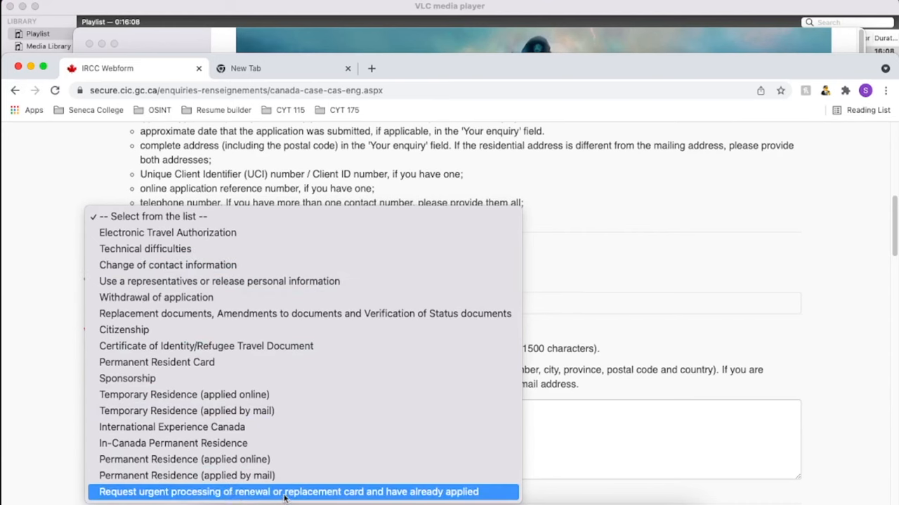
mouse_move(184, 459)
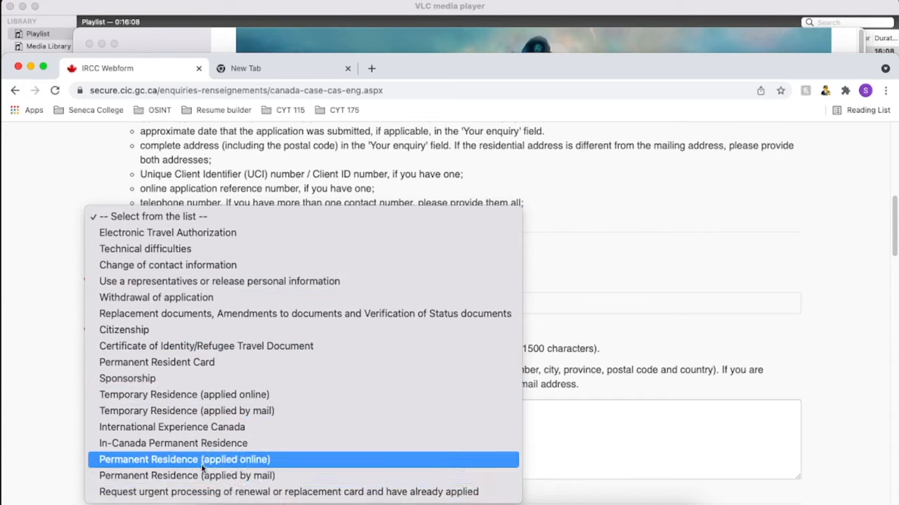
mouse_move(173, 443)
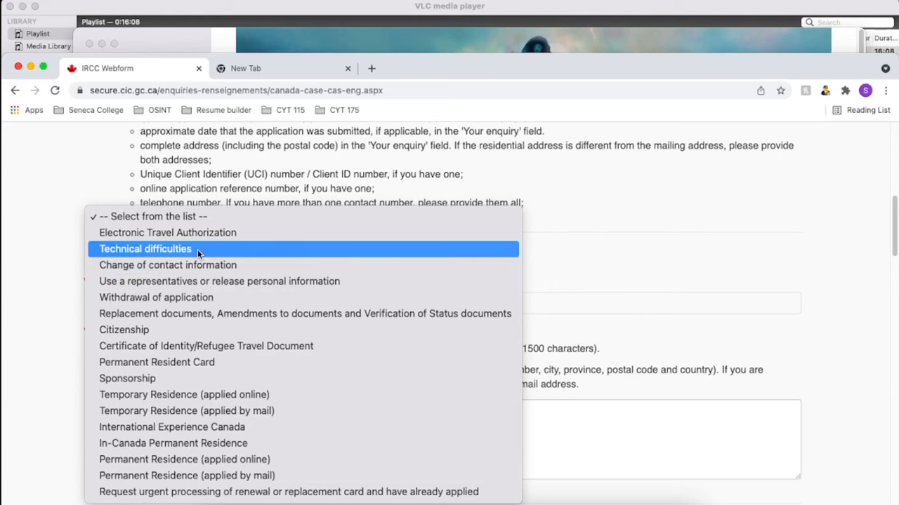
left_click(145, 248)
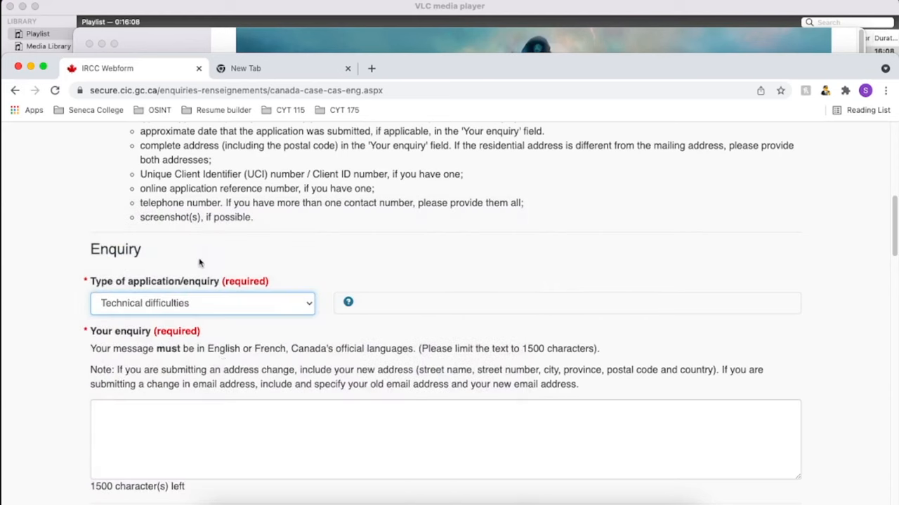
Begin the enquiry: 'Dear IRCC, I have applied for sowp on 21st november,'.
type("D")
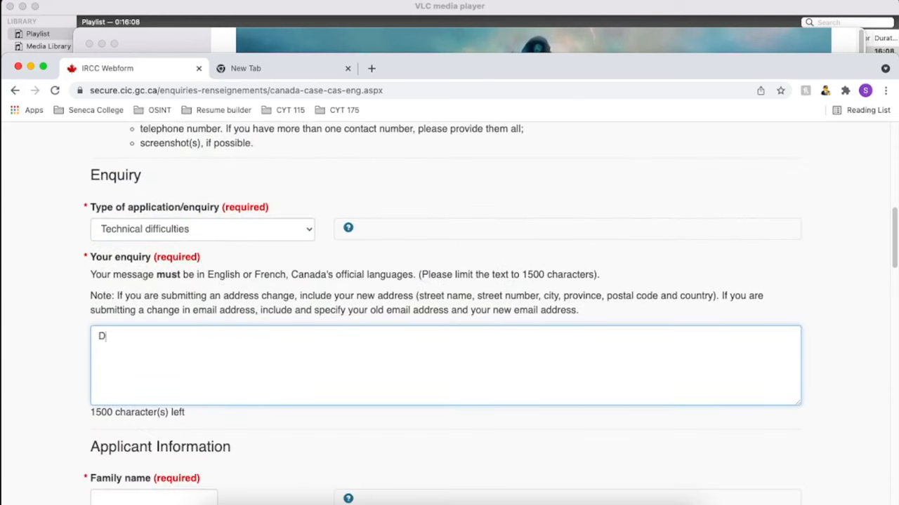
type("ear IRCC")
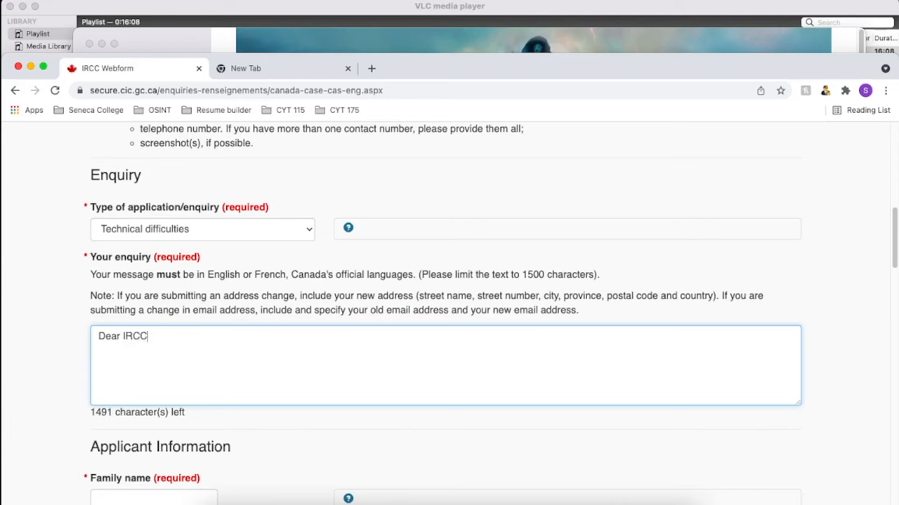
type(",")
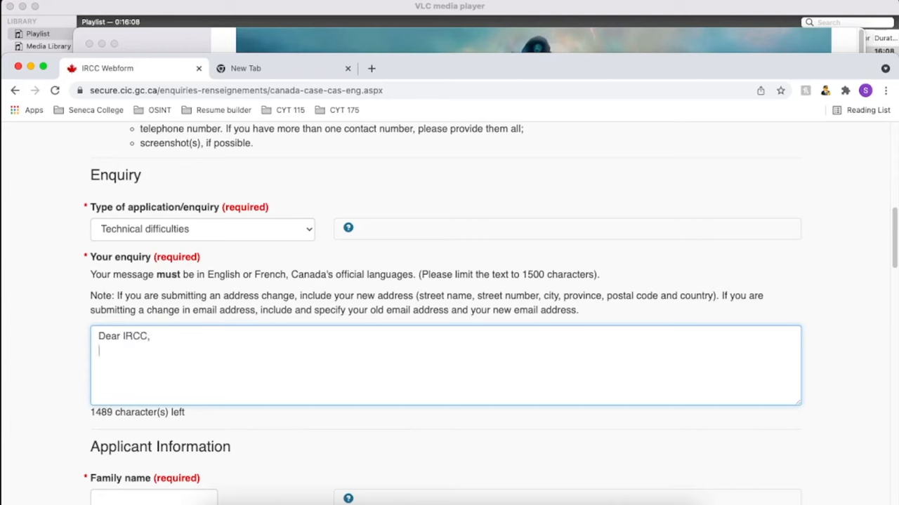
type("I have")
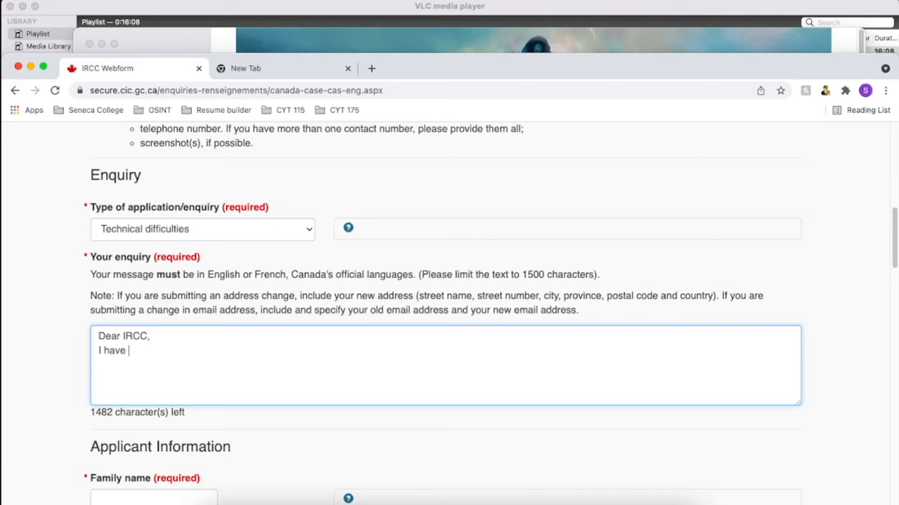
type("applied f")
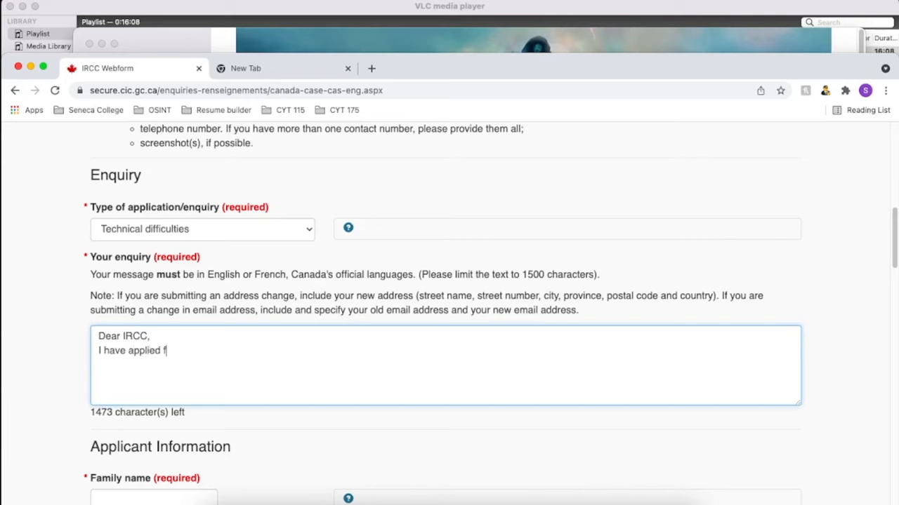
type("for sowp")
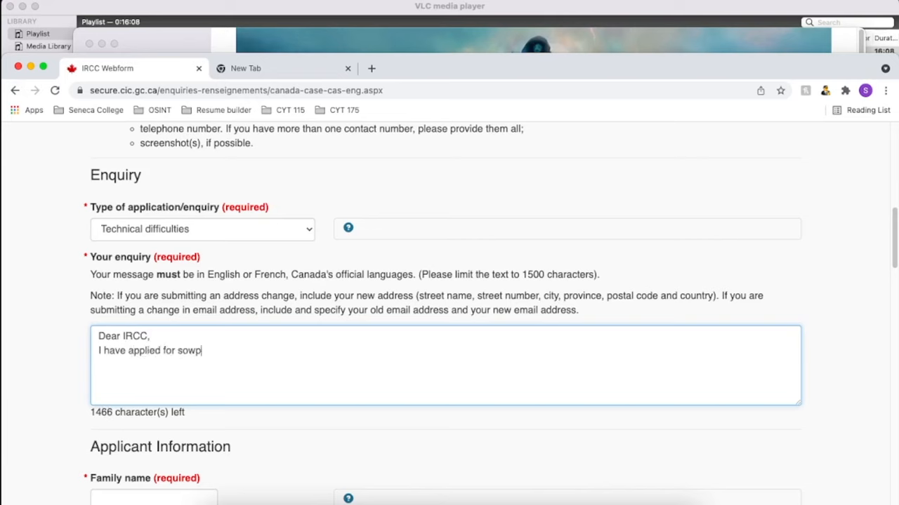
type("on")
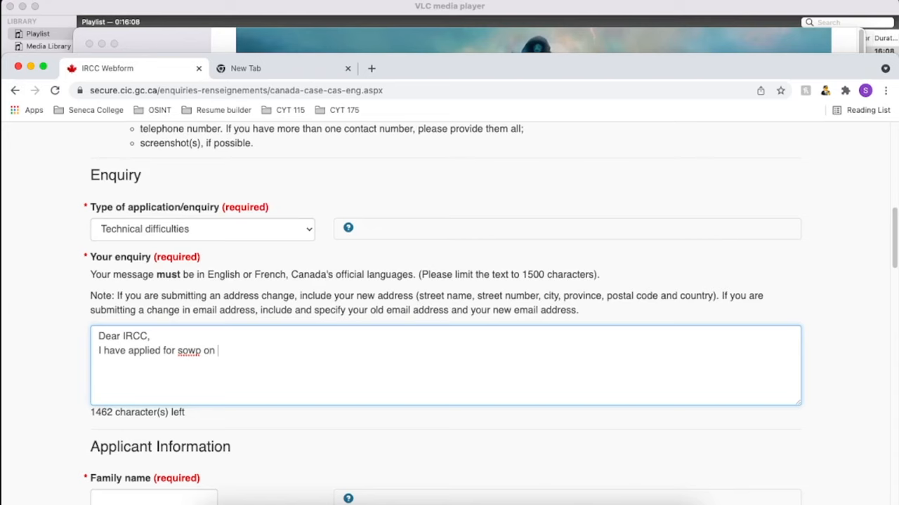
type("21")
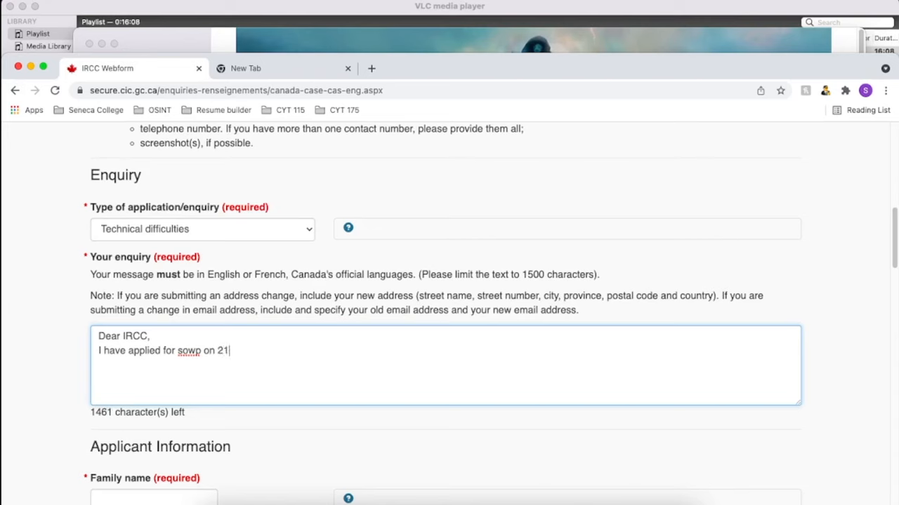
type("st novemb")
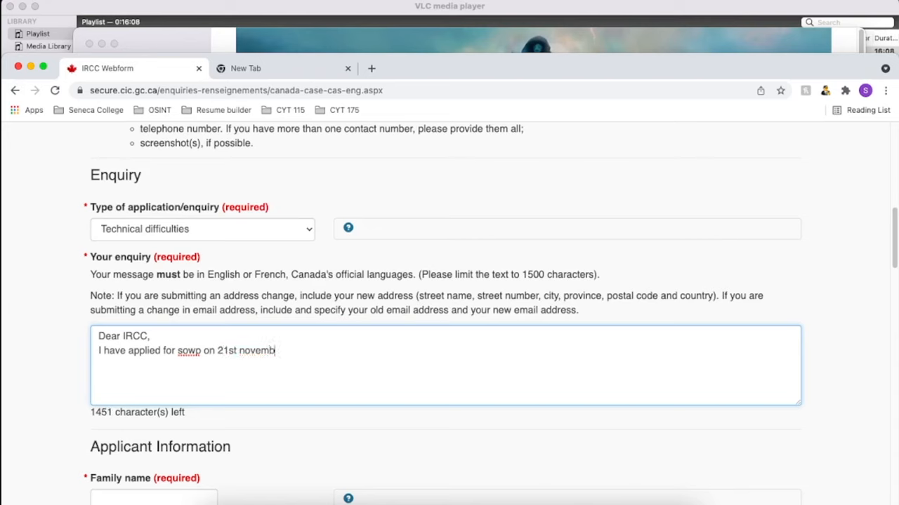
type("er")
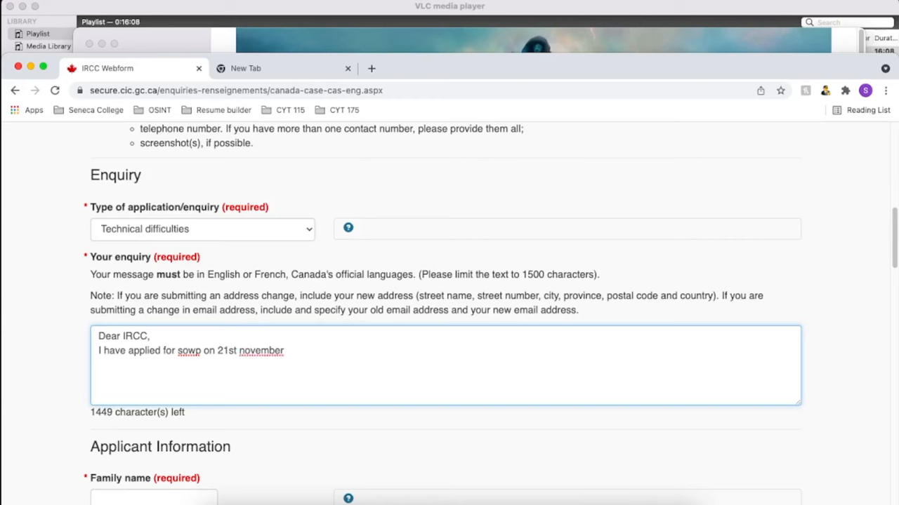
type(",")
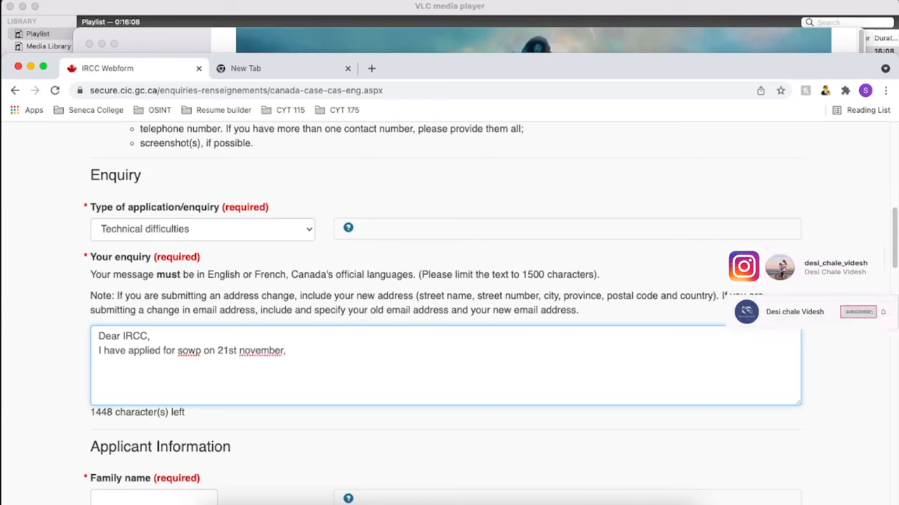
type("\" \"")
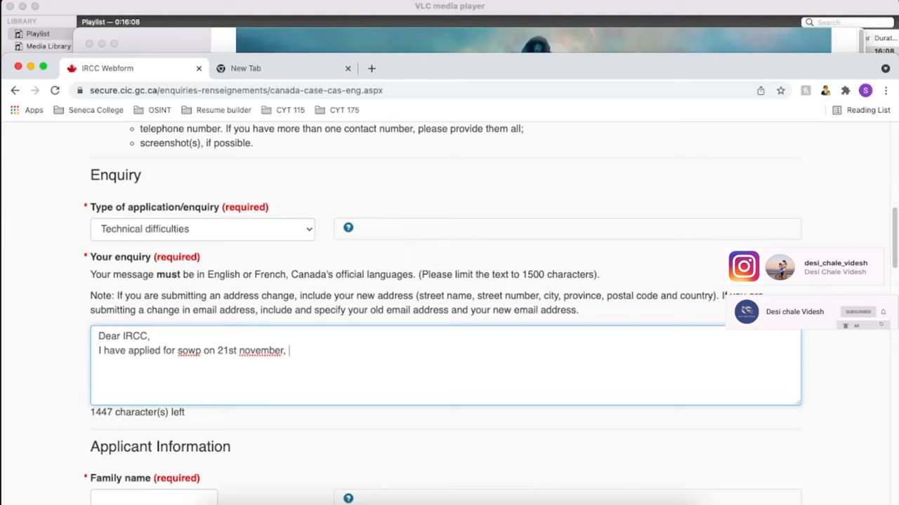
Continue the message with 'My application number is .'.
type("My app")
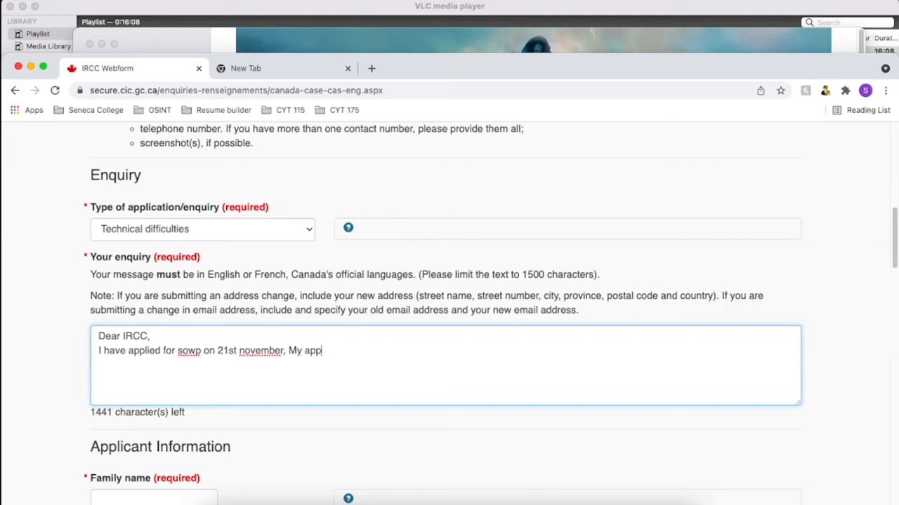
type("lication n")
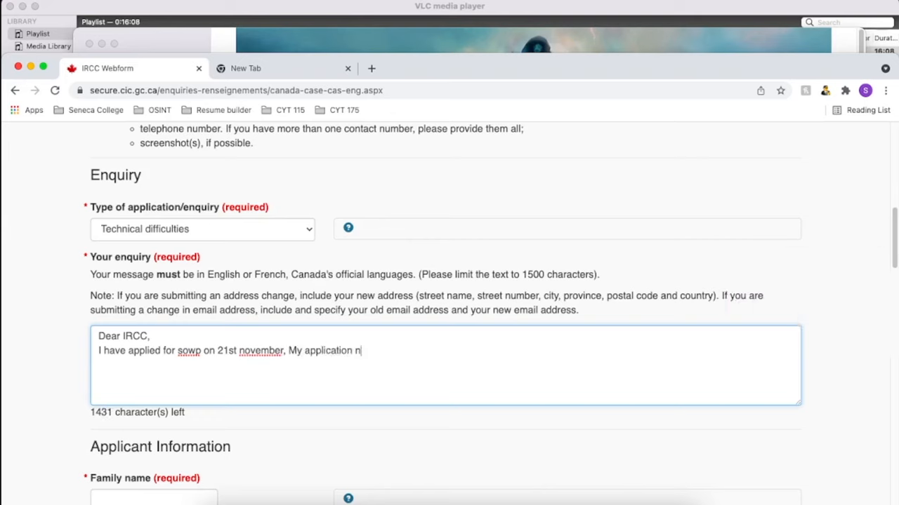
type("umver")
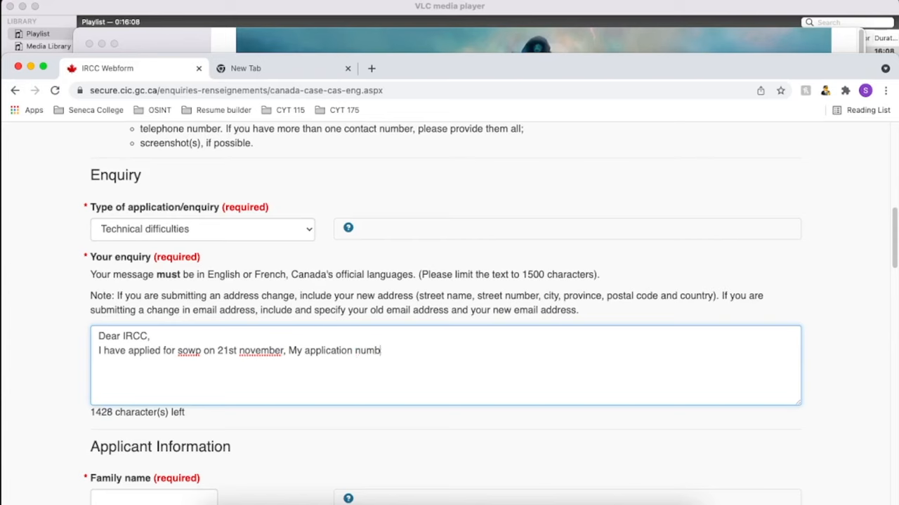
type("er is(). I have completed my upfront medical exam on 15th November")
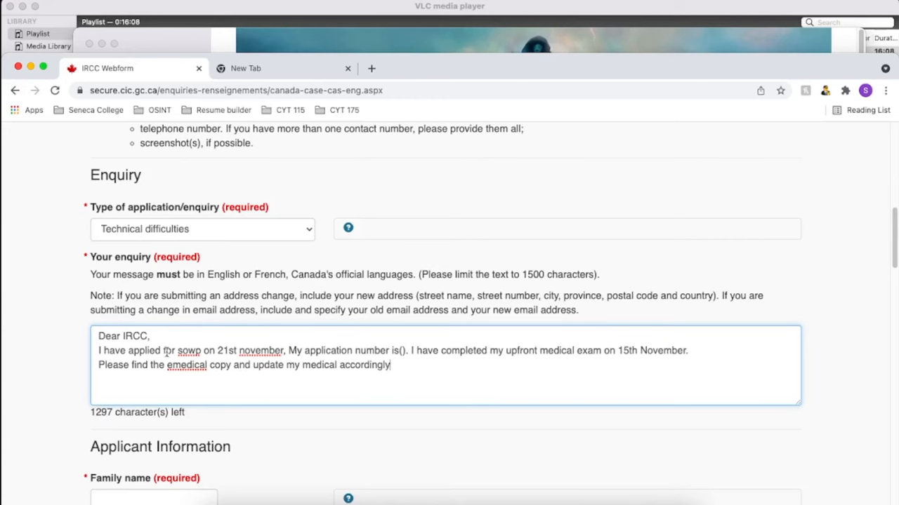
type(".")
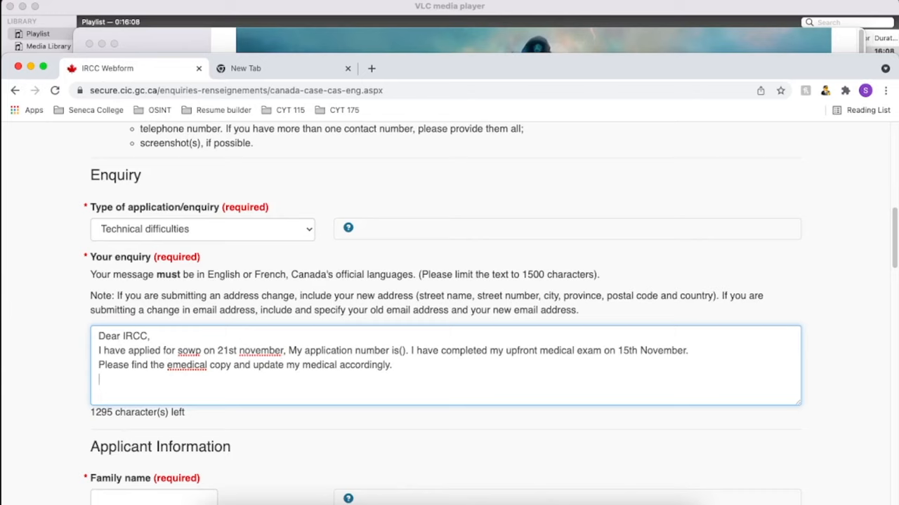
scroll("down", 3)
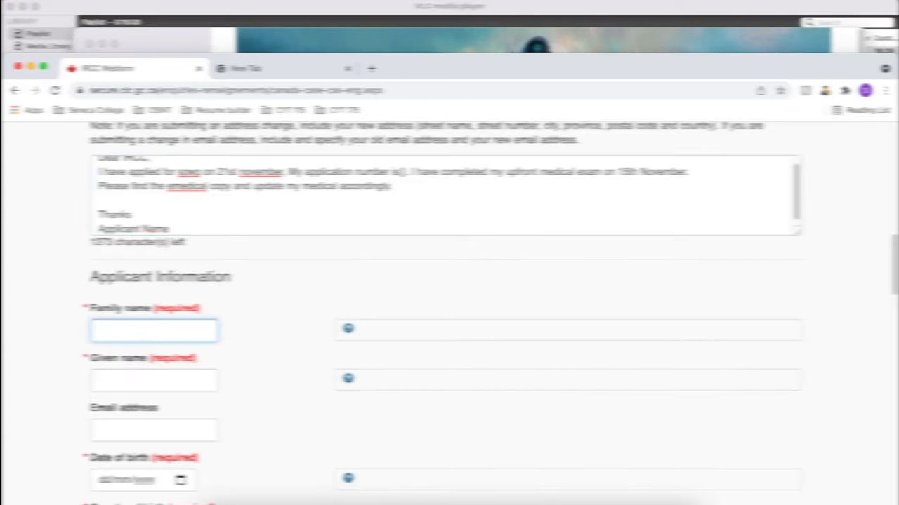
type("d")
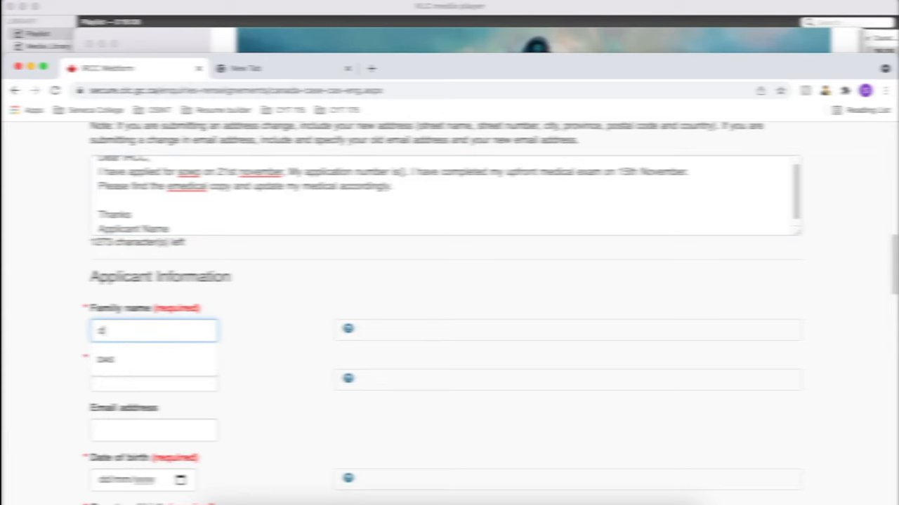
type("DAS")
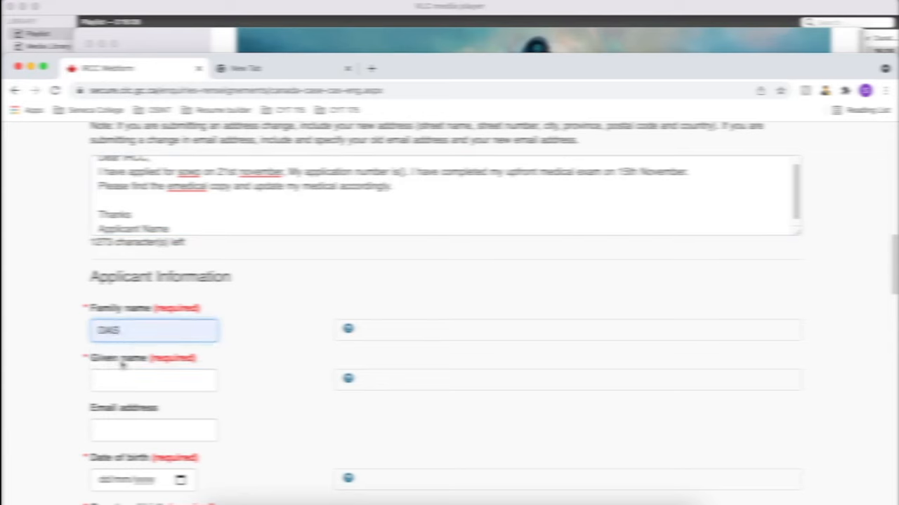
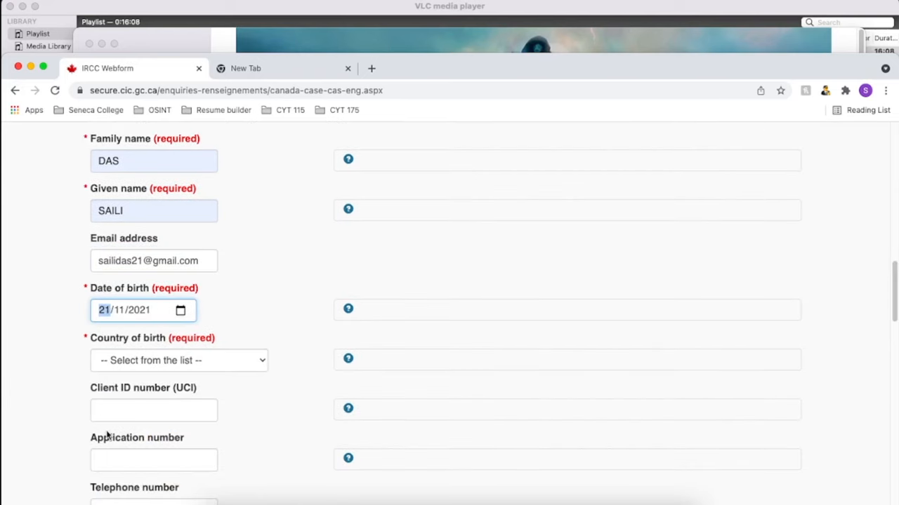
Set India as country of birth and a 2003 date of birth via the calendar.
left_click(178, 359)
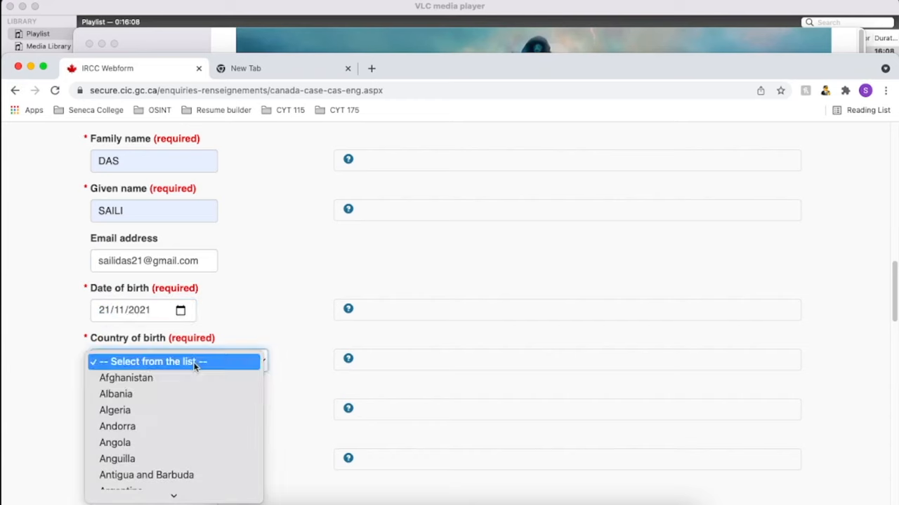
scroll("down", 3)
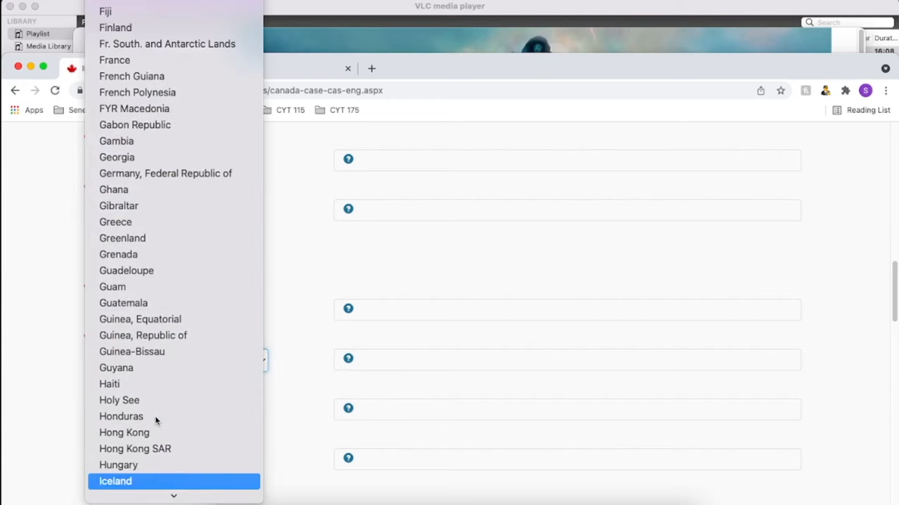
scroll("down", 3)
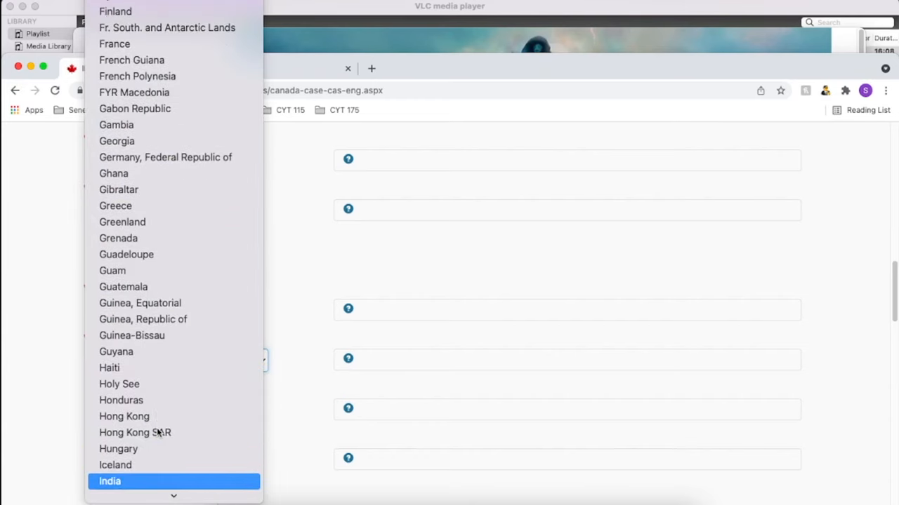
left_click(110, 480)
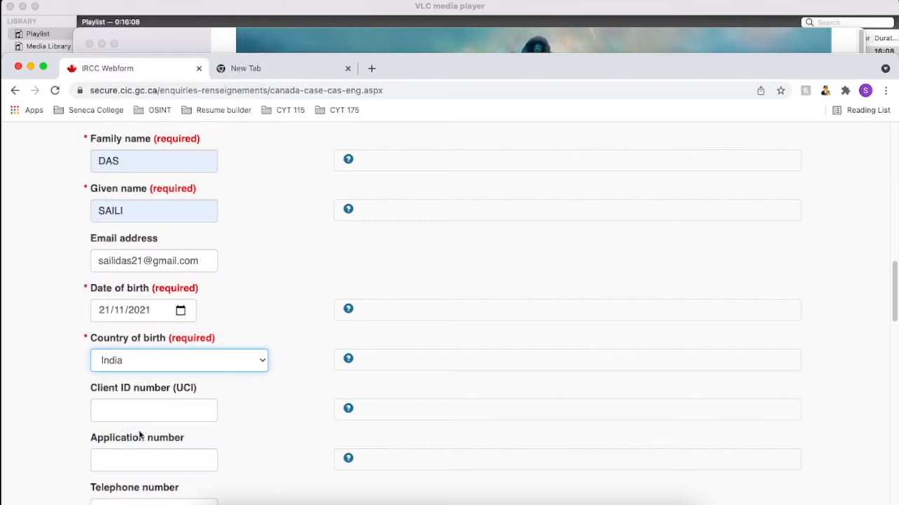
left_click(143, 311)
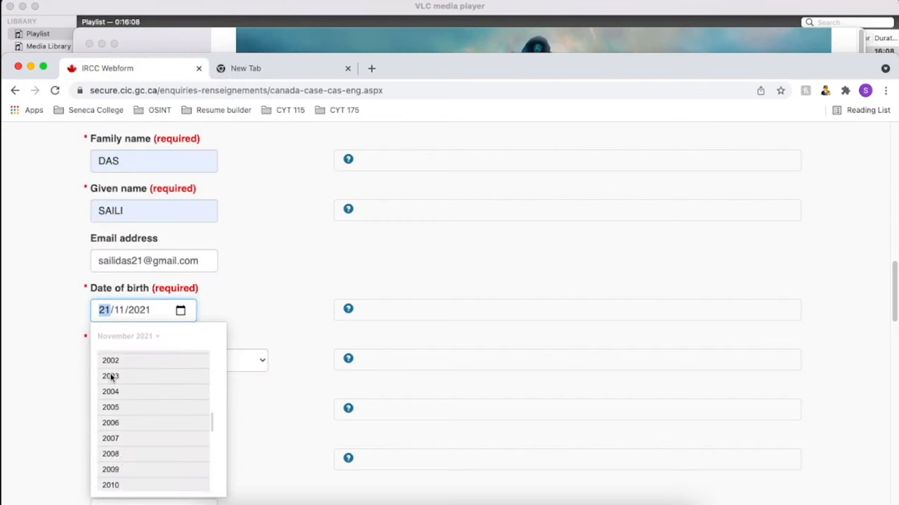
left_click(109, 376)
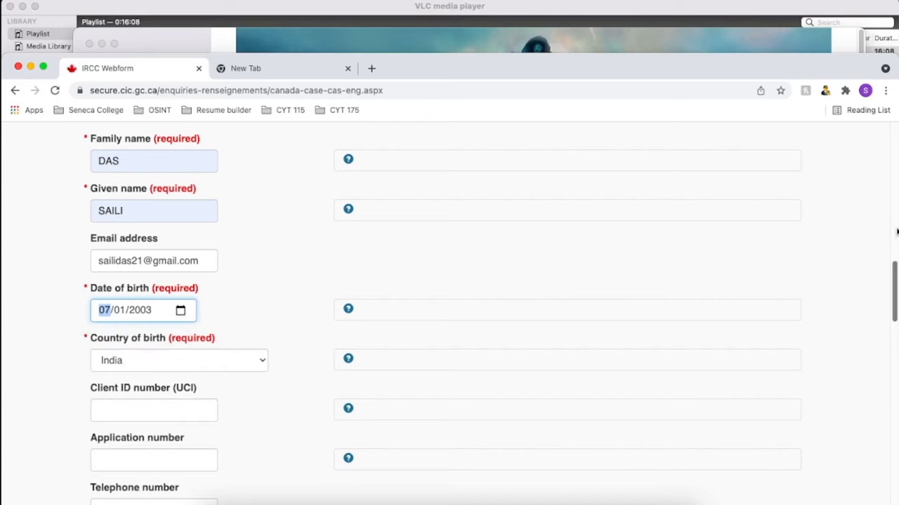
scroll("down", 3)
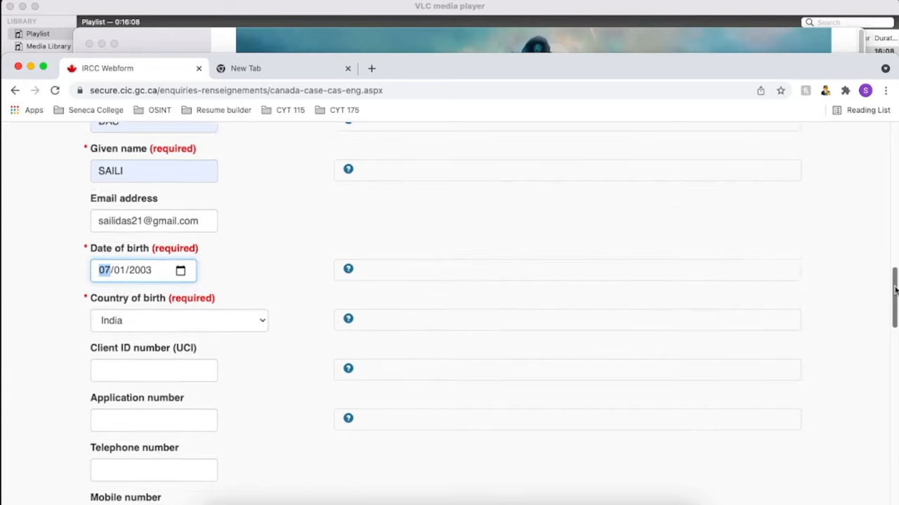
scroll("down", 3)
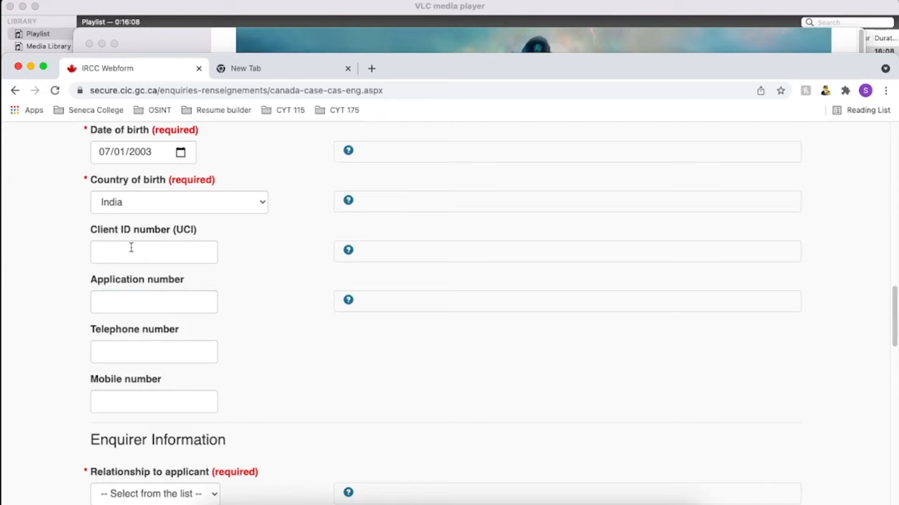
mouse_move(155, 260)
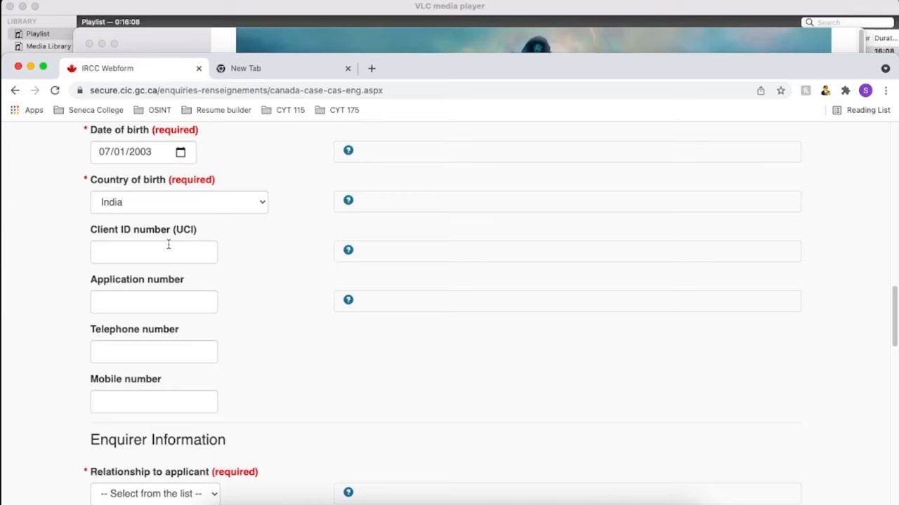
mouse_move(174, 420)
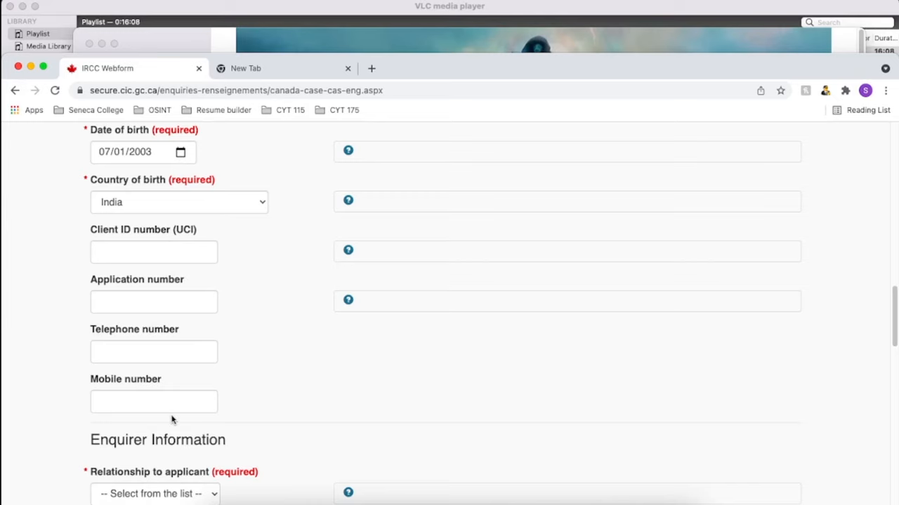
scroll("down", 3)
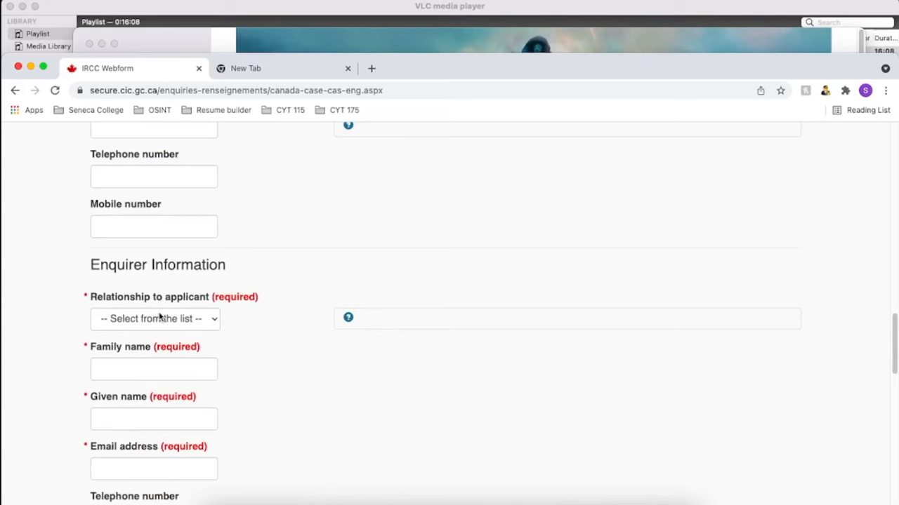
Mark the enquirer as the Applicant and agree to the consent and disclaimer.
left_click(154, 319)
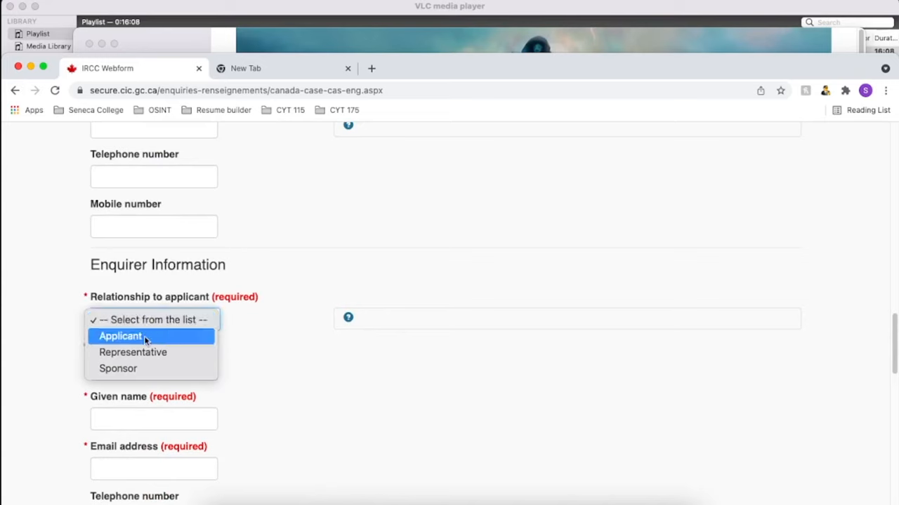
mouse_move(163, 346)
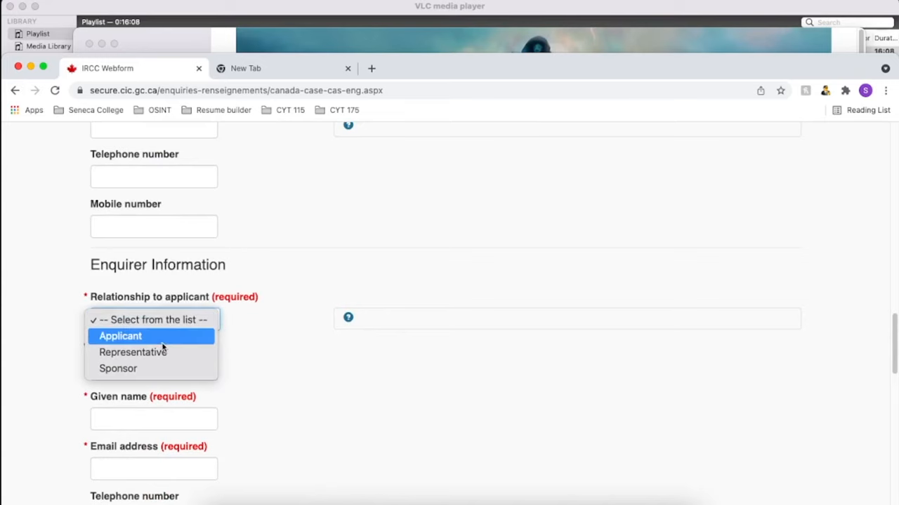
left_click(121, 335)
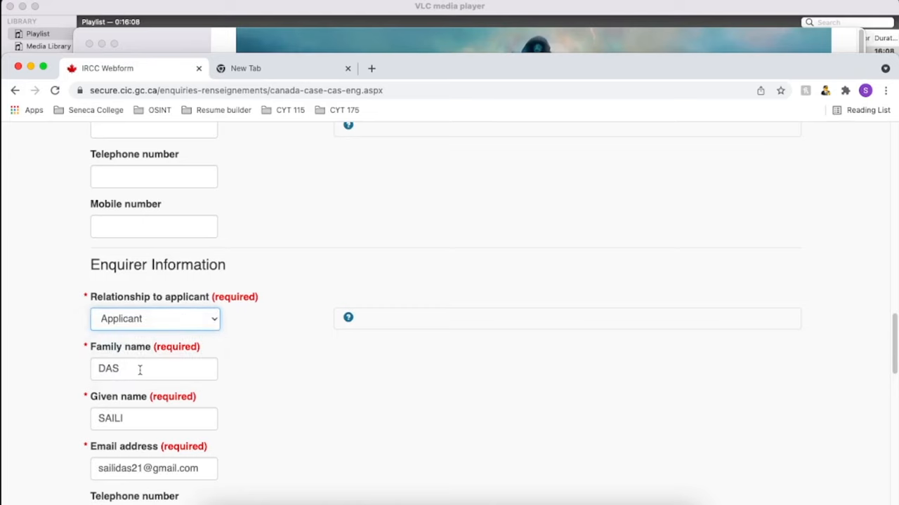
mouse_move(596, 339)
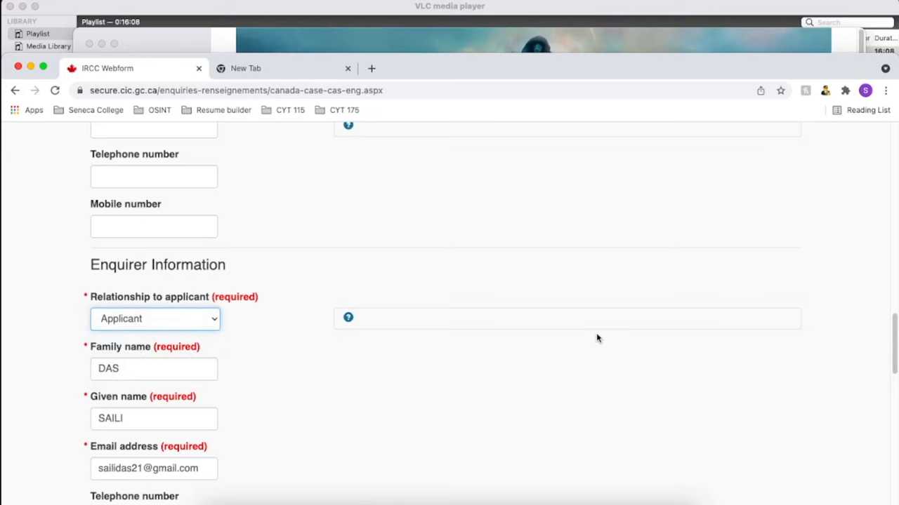
scroll("down", 3)
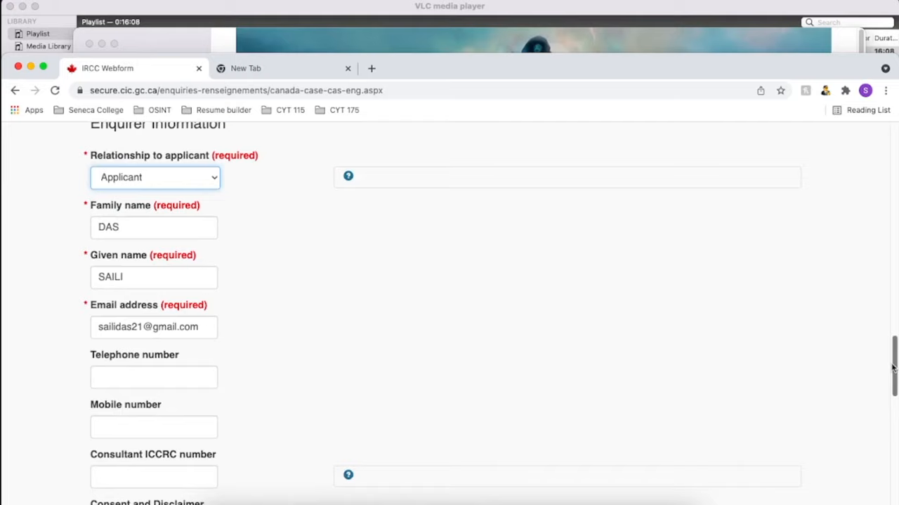
scroll("down", 3)
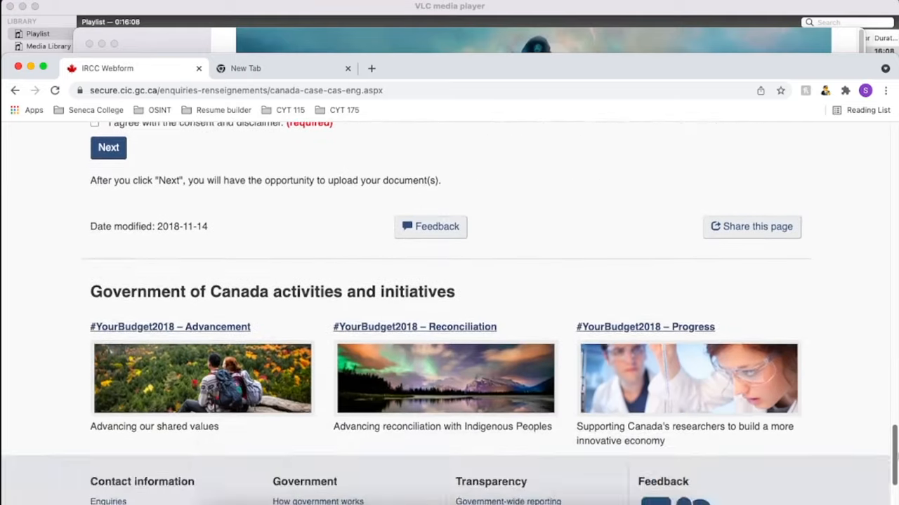
scroll("up", 3)
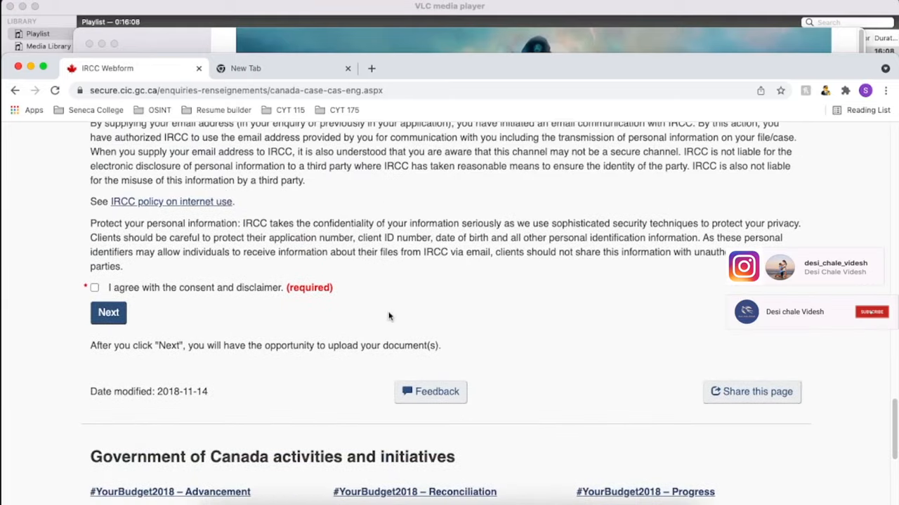
left_click(94, 287)
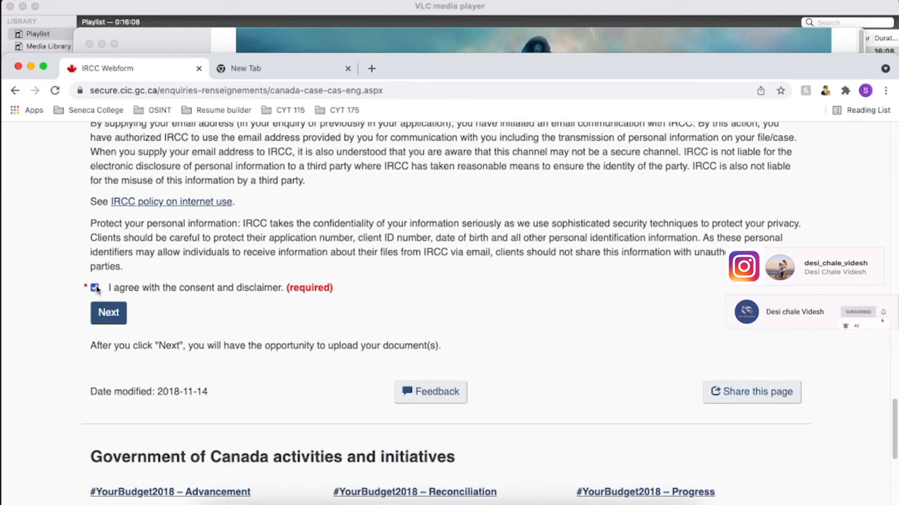
Submit the enquiry with Next and choose Yes to include a document.
left_click(108, 312)
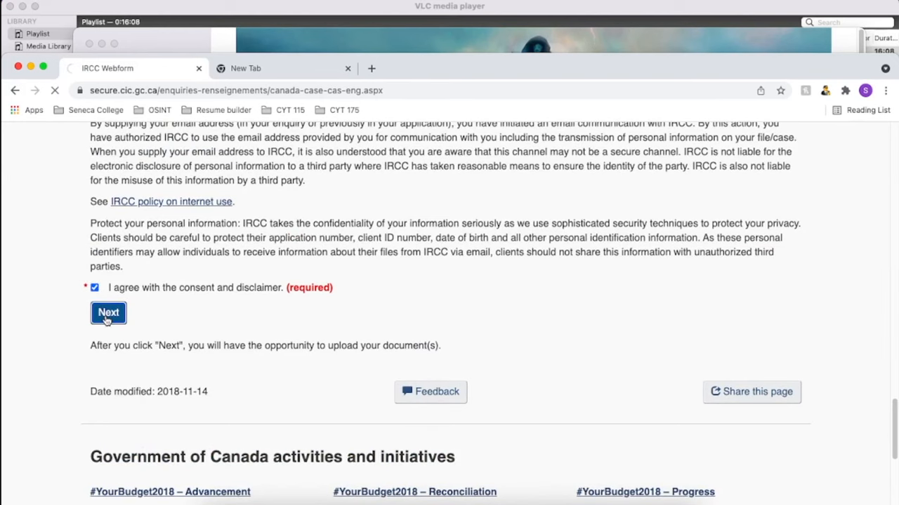
left_click(108, 312)
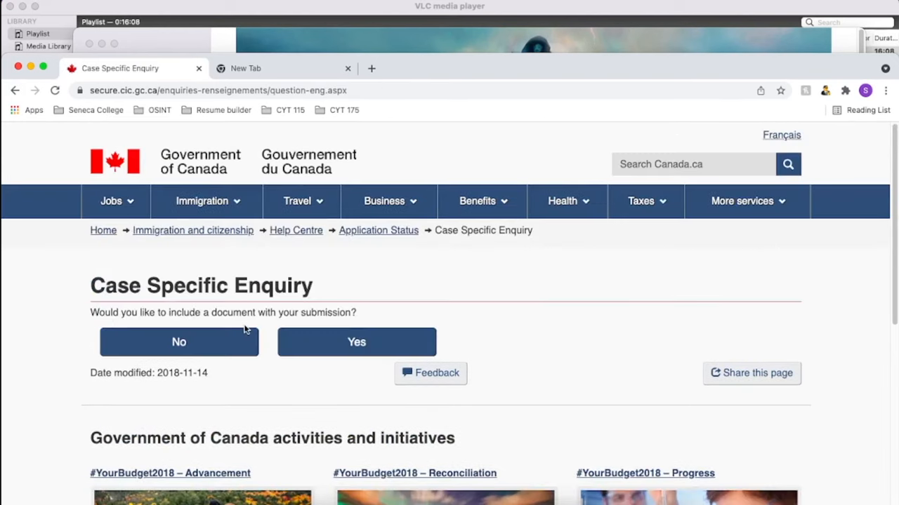
mouse_move(203, 329)
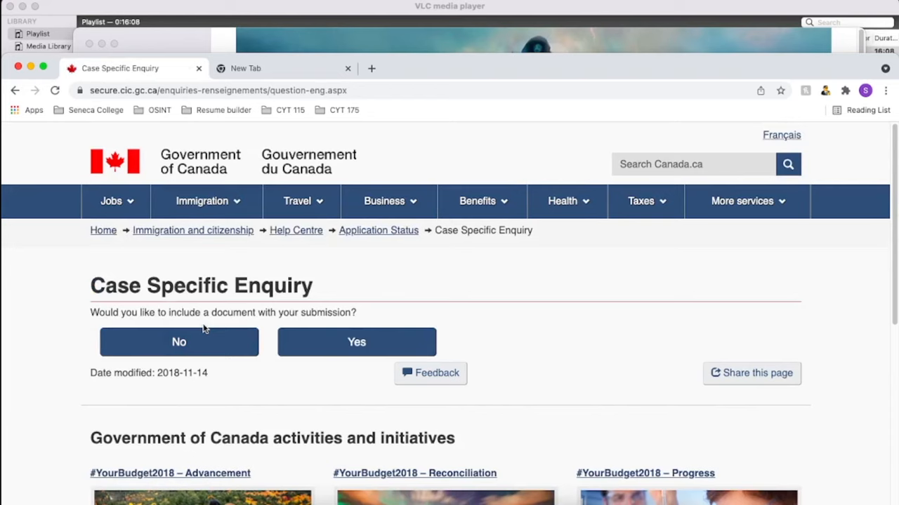
left_click(357, 342)
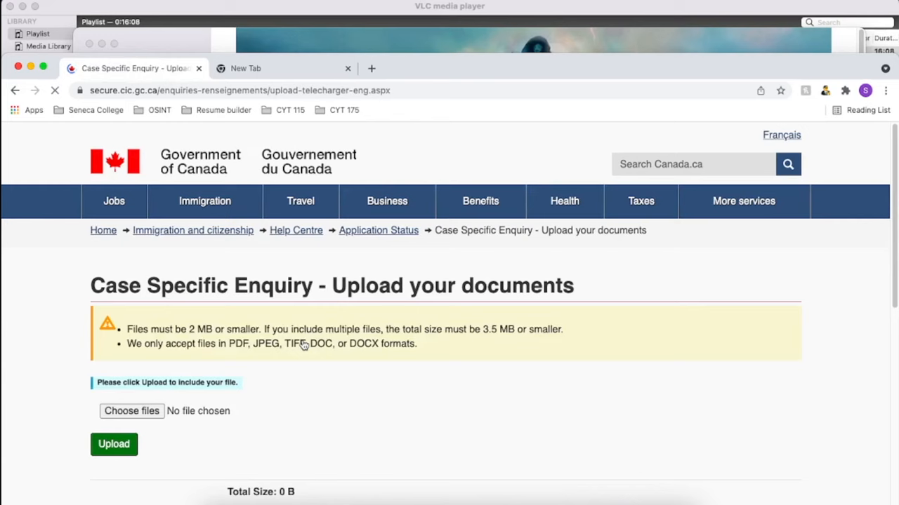
mouse_move(512, 432)
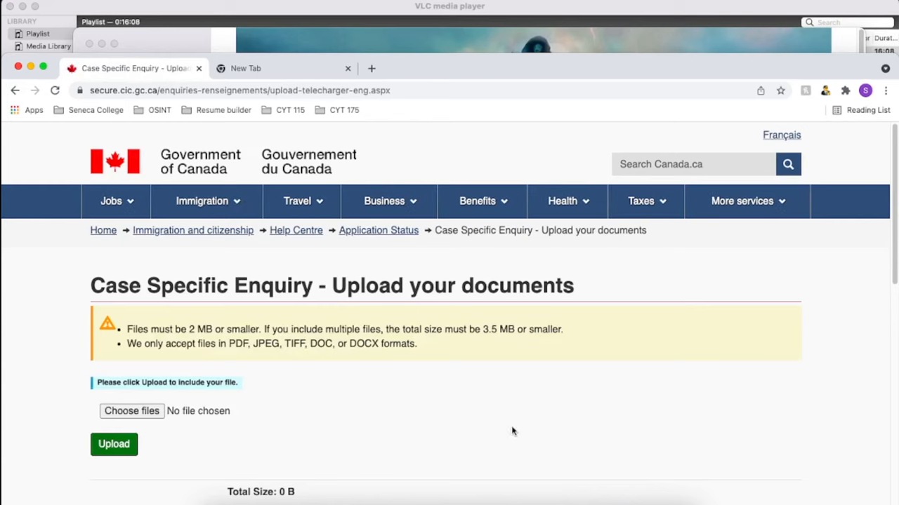
Review the Upload your documents page without a file and go back to the enquiry form.
scroll("down", 3)
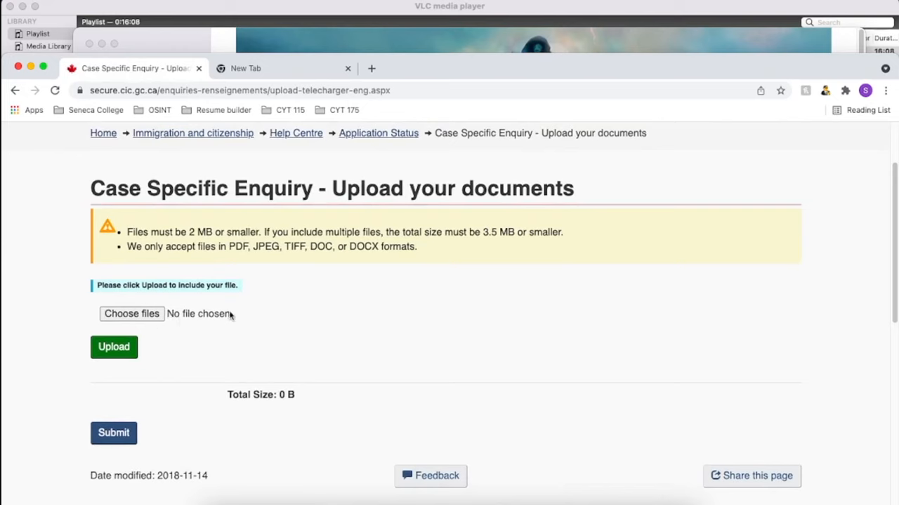
mouse_move(174, 319)
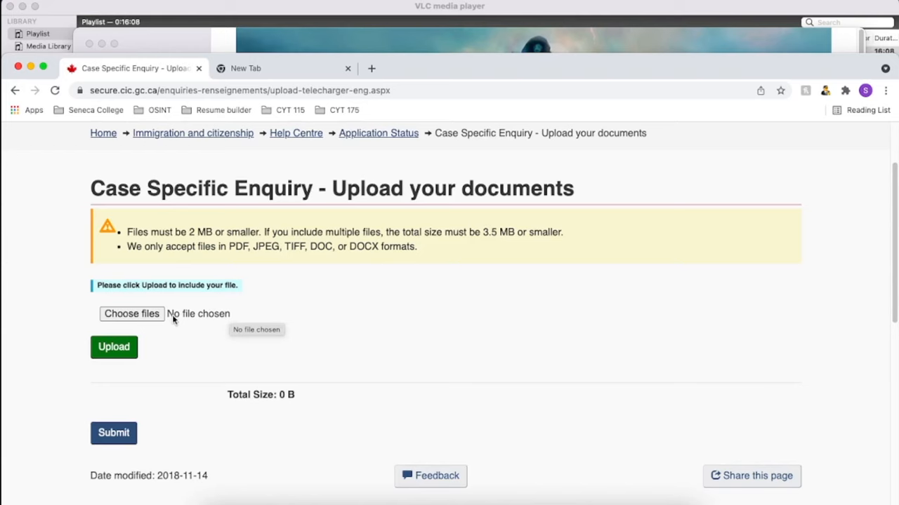
mouse_move(161, 325)
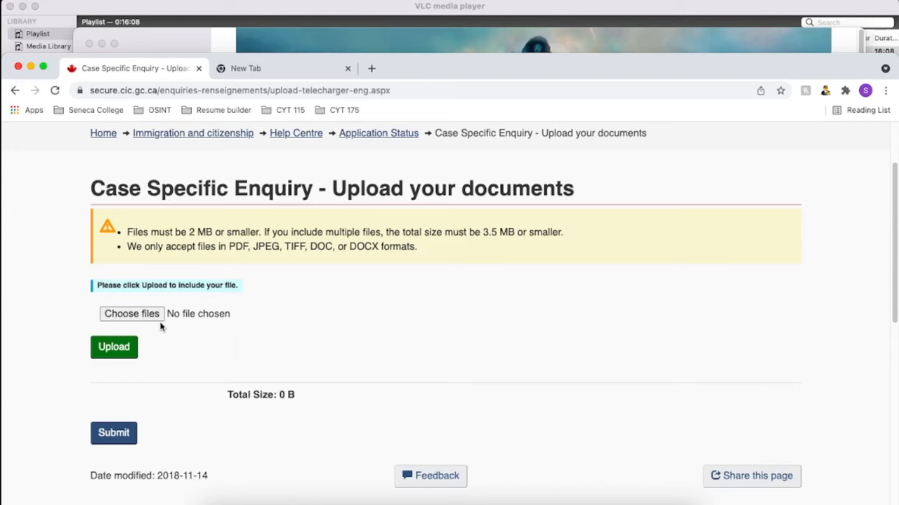
mouse_move(181, 292)
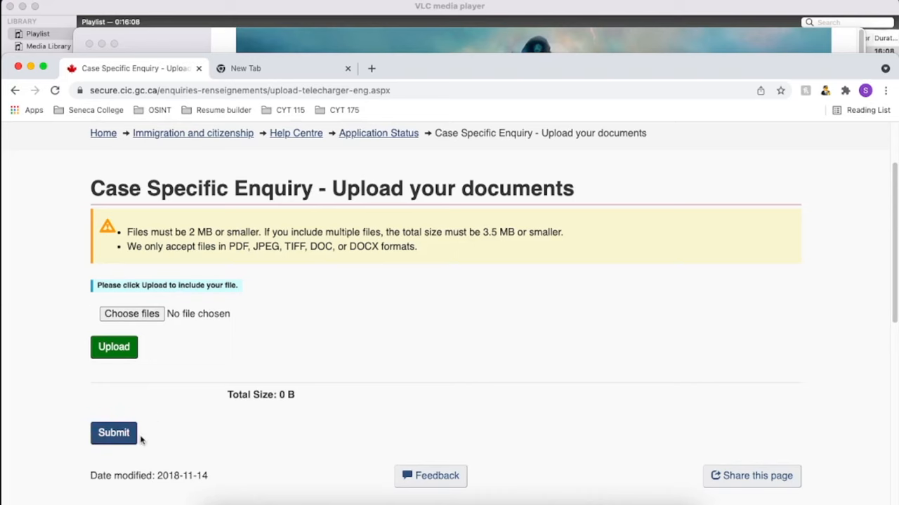
mouse_move(146, 371)
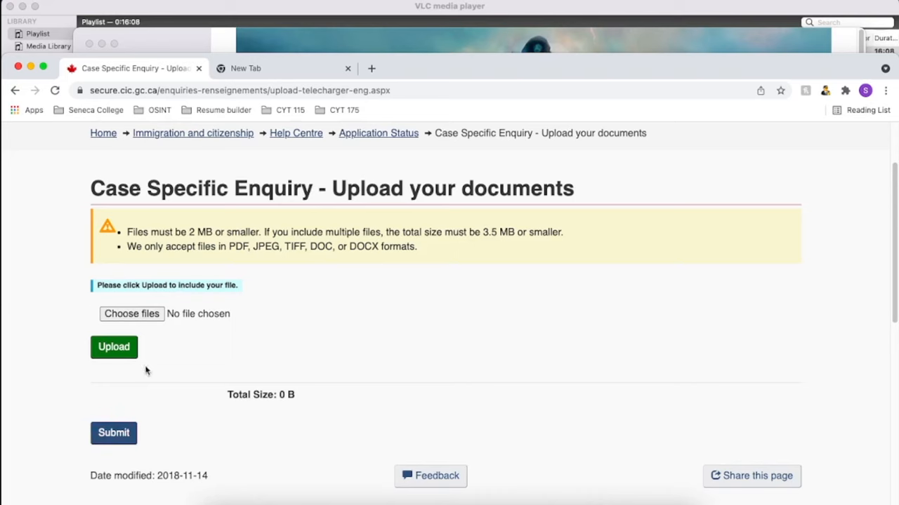
left_click(104, 132)
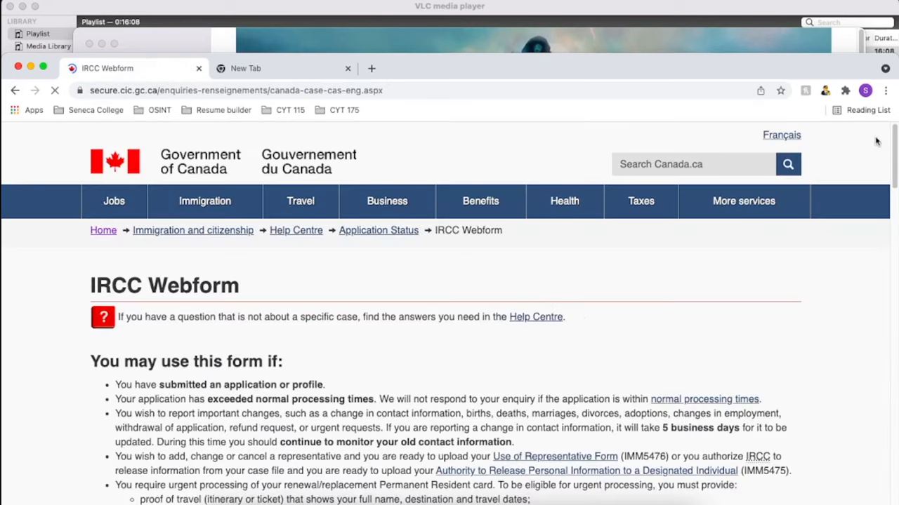
Choose Electronic Travel Authorization, continued as 'Electronic Travel Authorization - Case Specific Enquiries'.
scroll("down", 3)
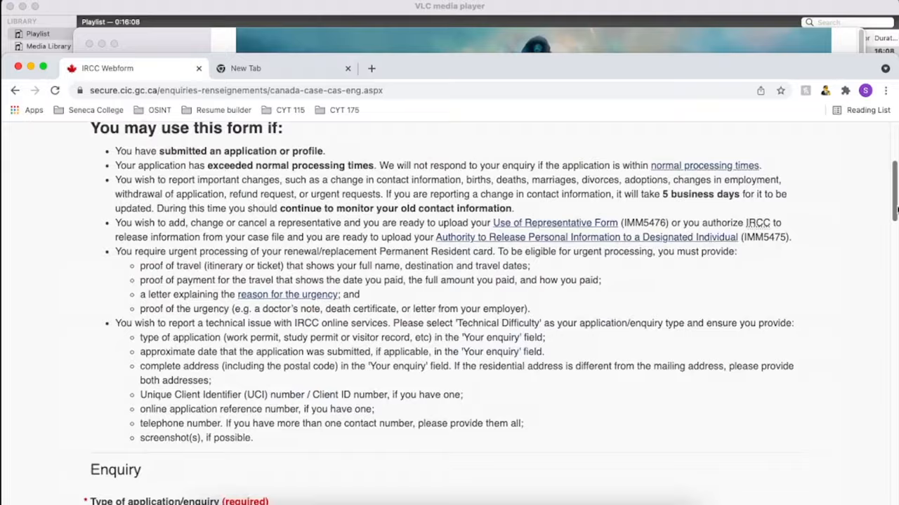
scroll("down", 3)
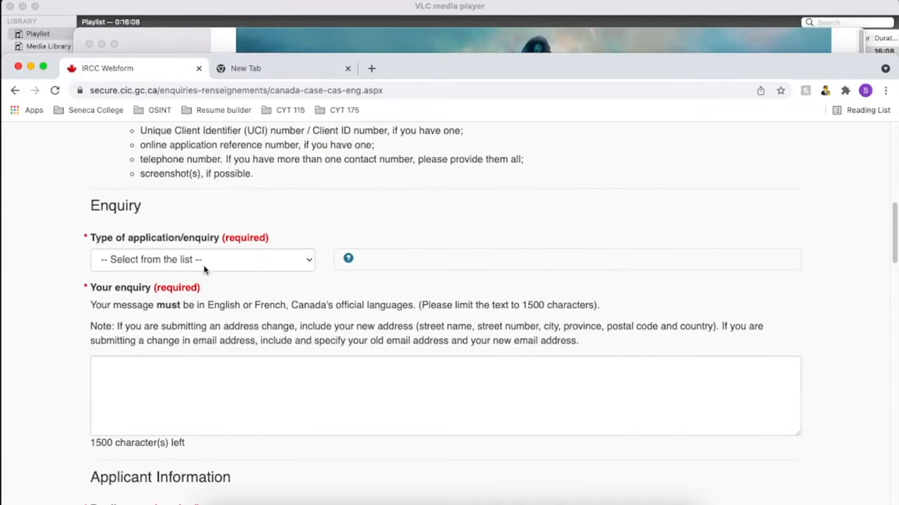
mouse_move(171, 273)
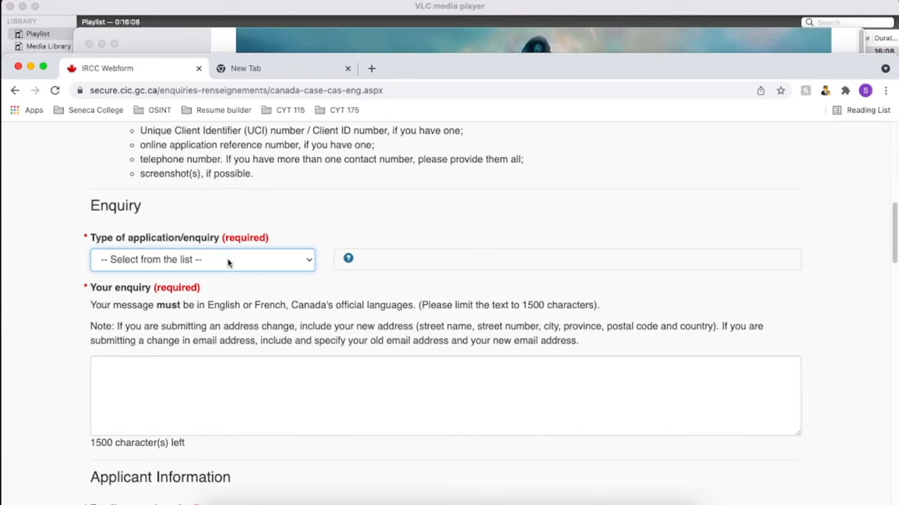
mouse_move(211, 264)
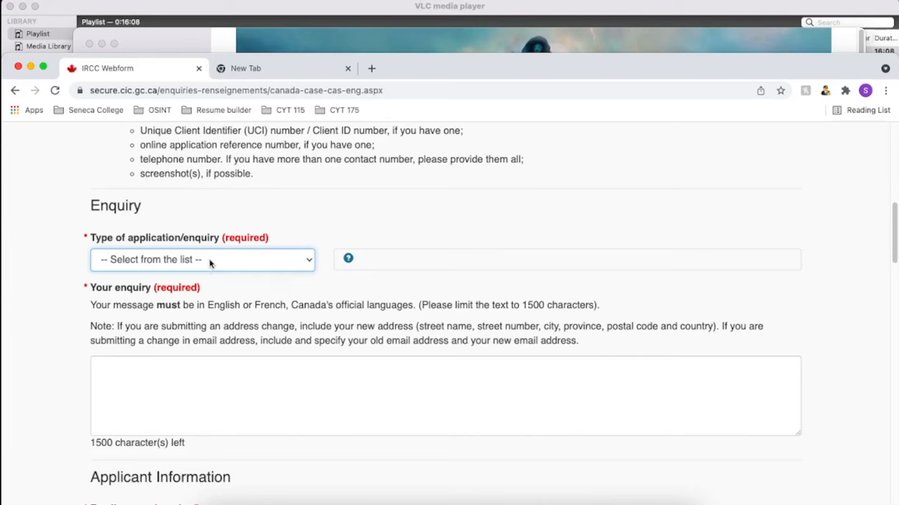
mouse_move(169, 267)
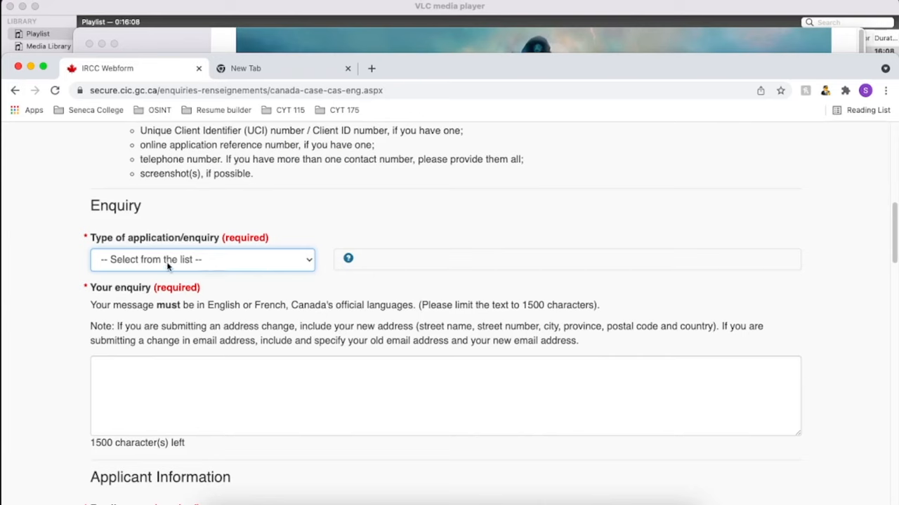
left_click(202, 260)
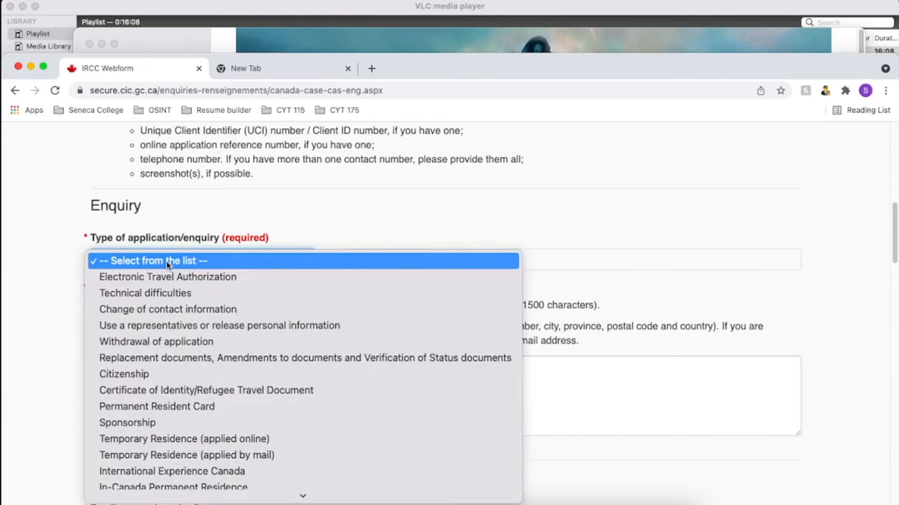
left_click(167, 276)
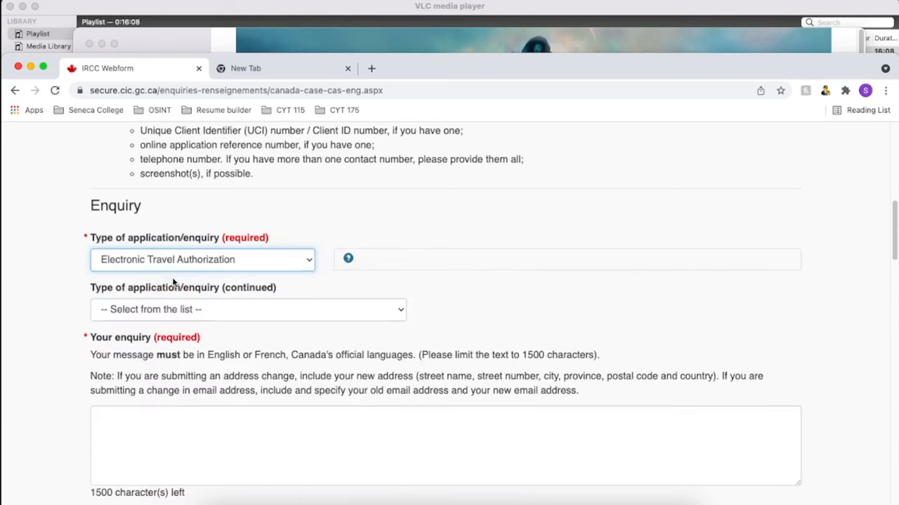
mouse_move(287, 331)
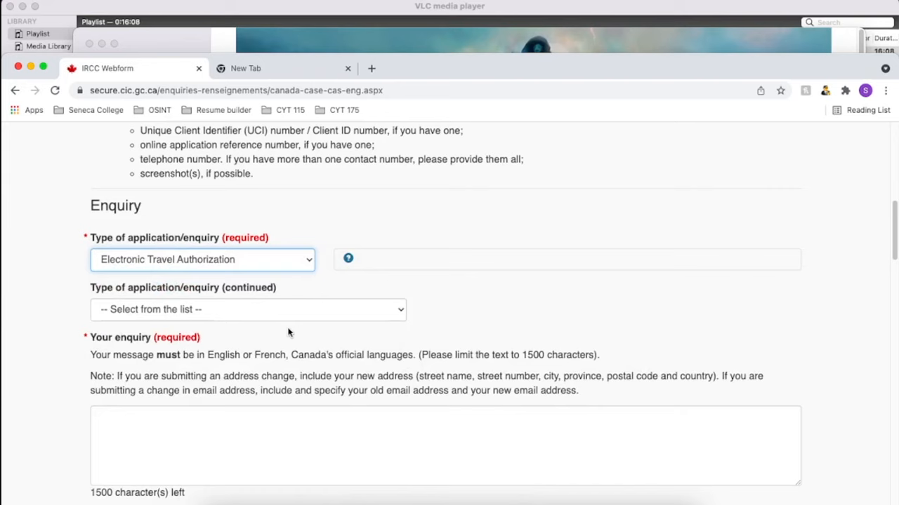
left_click(247, 309)
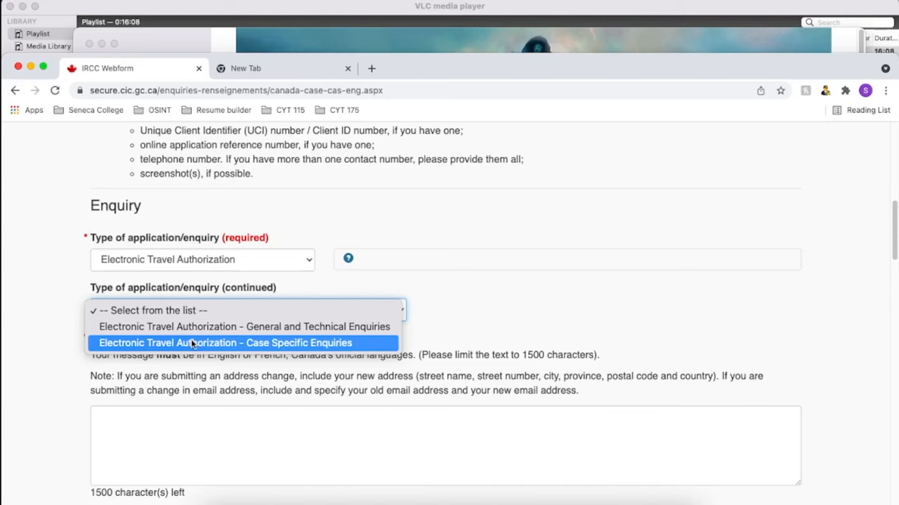
left_click(225, 343)
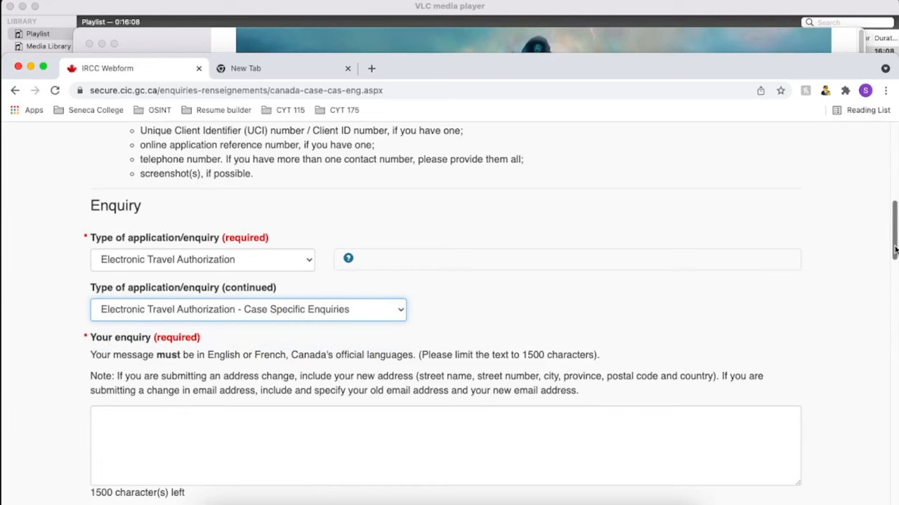
scroll("down", 3)
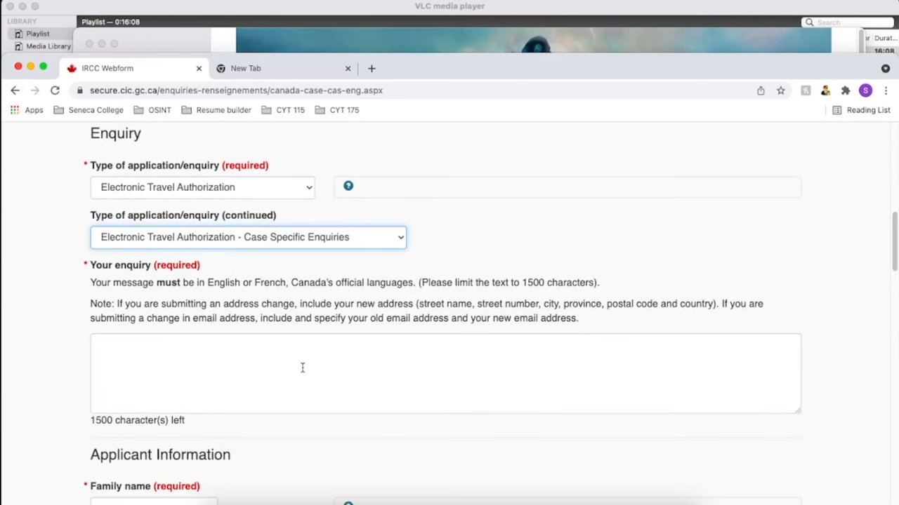
left_click(261, 375)
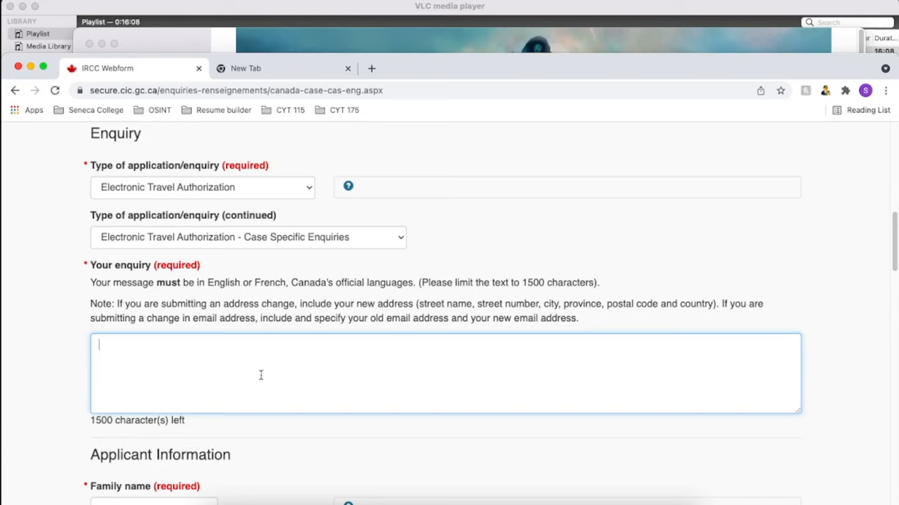
type("D")
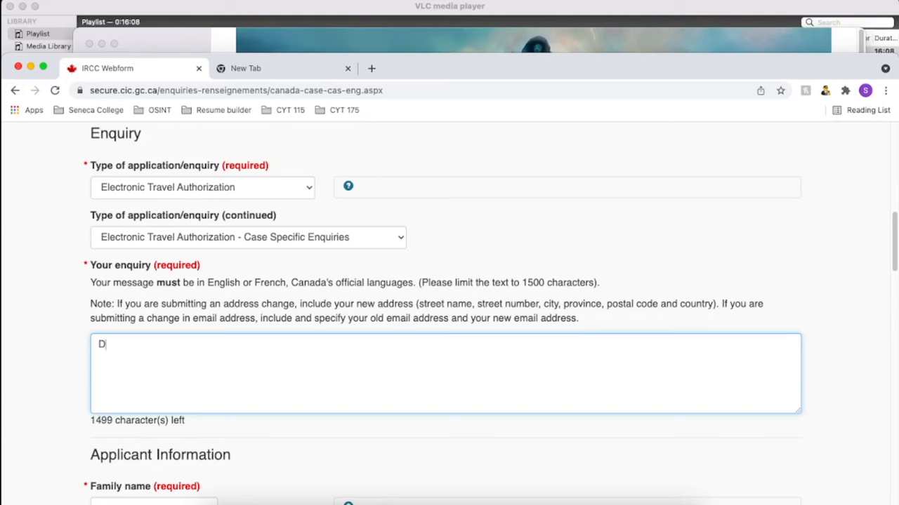
type("ear IRC")
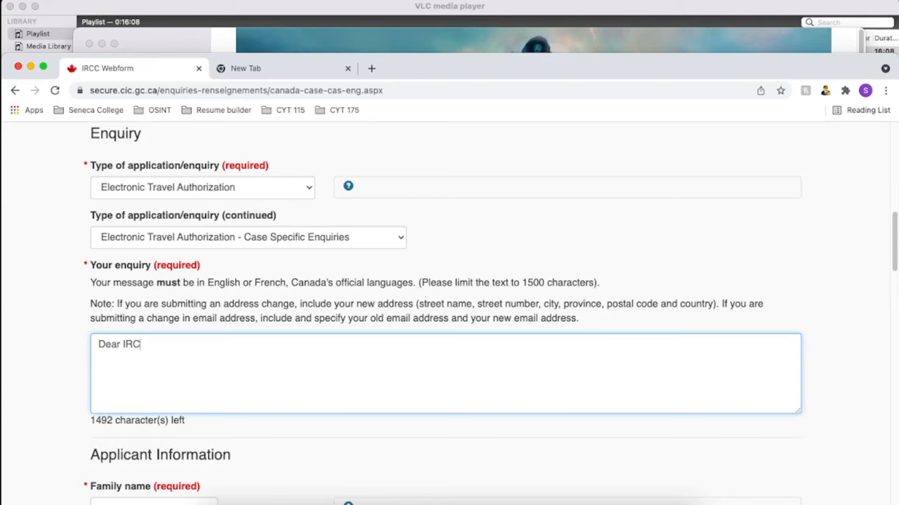
type("C,")
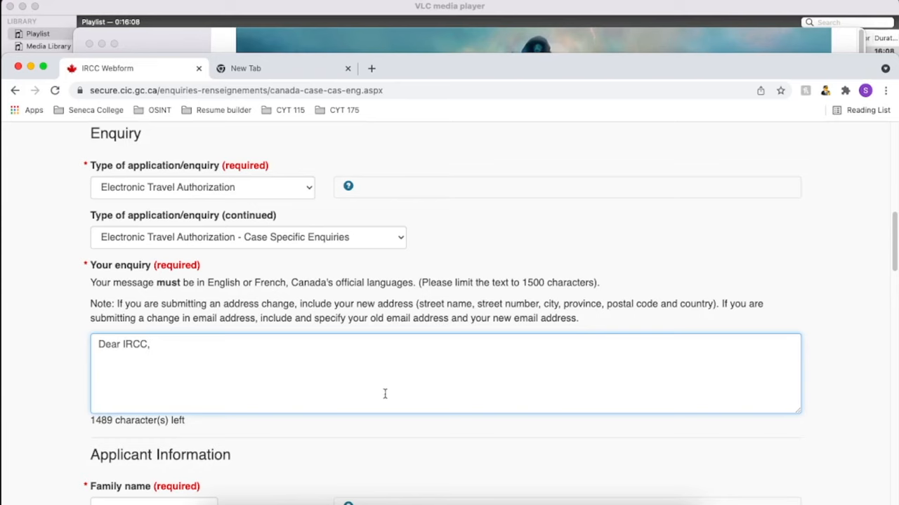
scroll("down", 3)
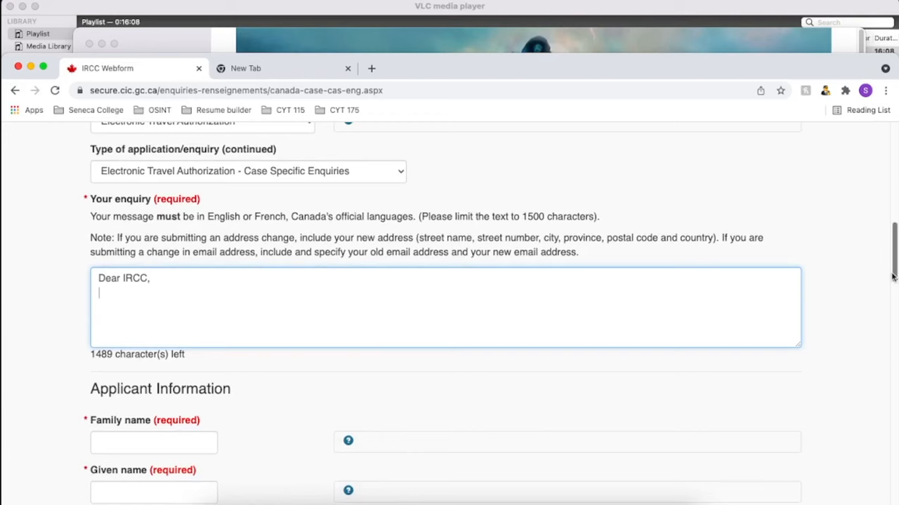
scroll("down", 3)
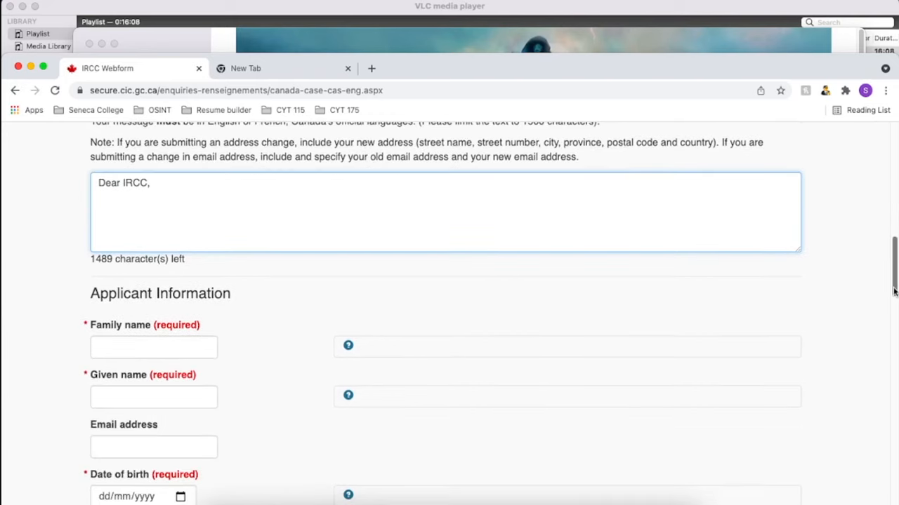
mouse_move(725, 293)
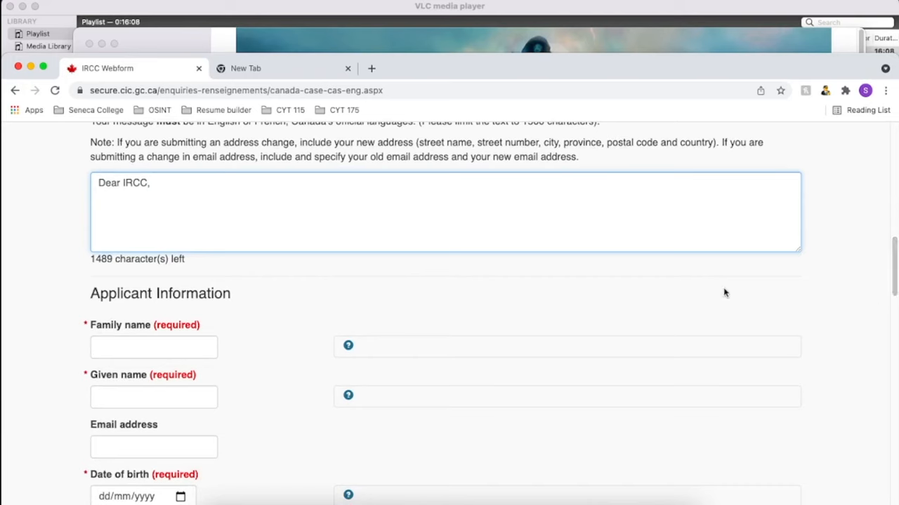
mouse_move(329, 284)
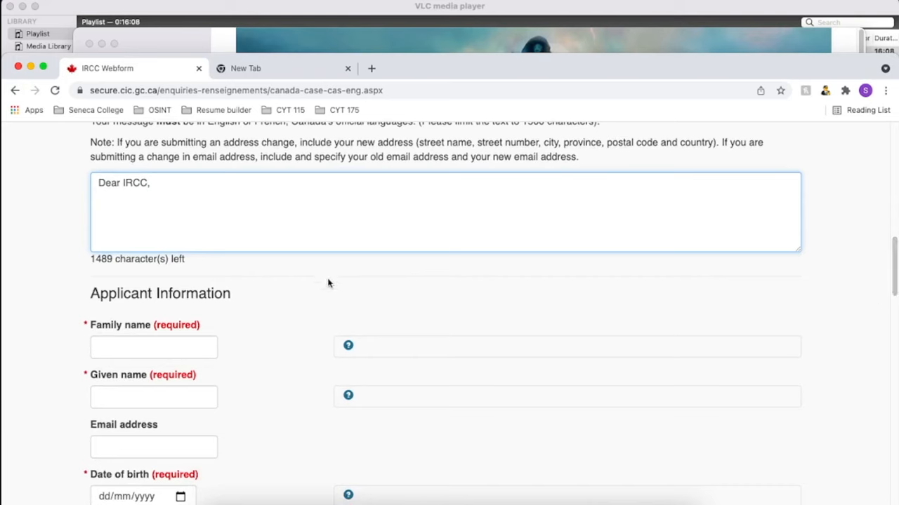
mouse_move(266, 314)
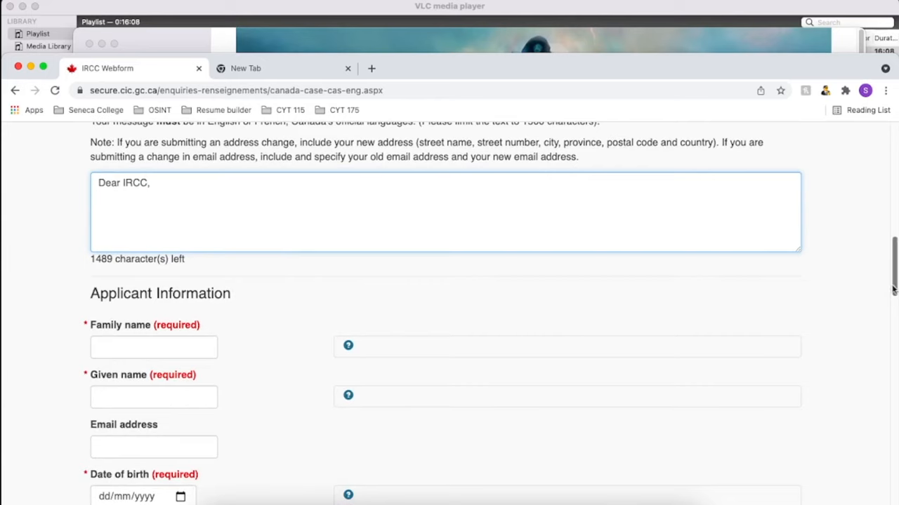
Enter family name DAS, accept the suggested given name and pick India as country of birth.
scroll("down", 3)
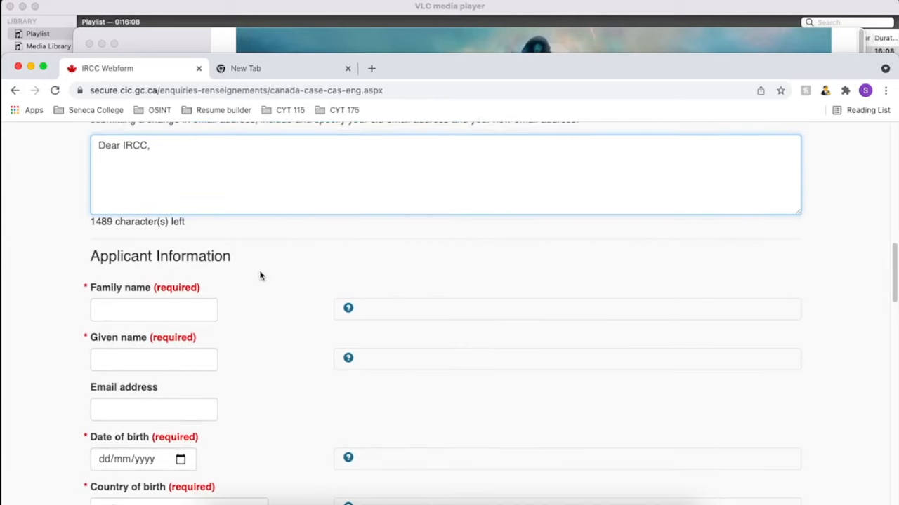
type("DAS")
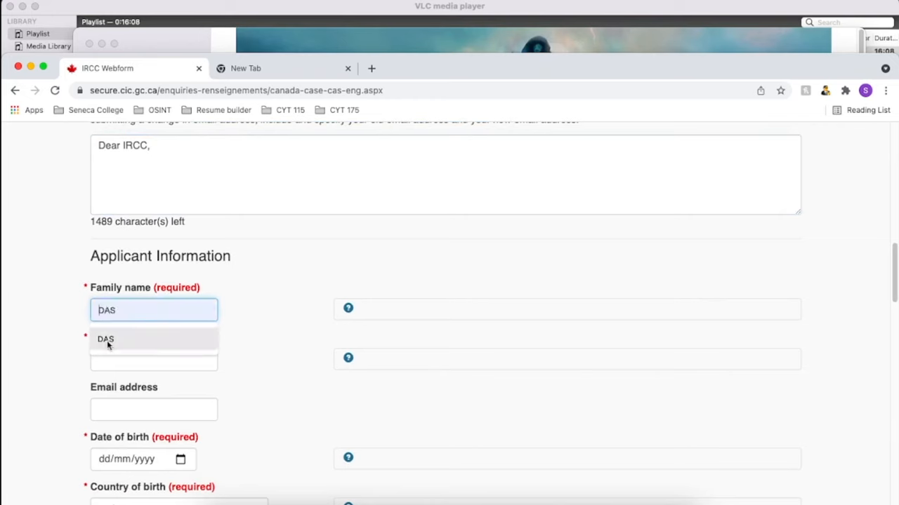
type("s")
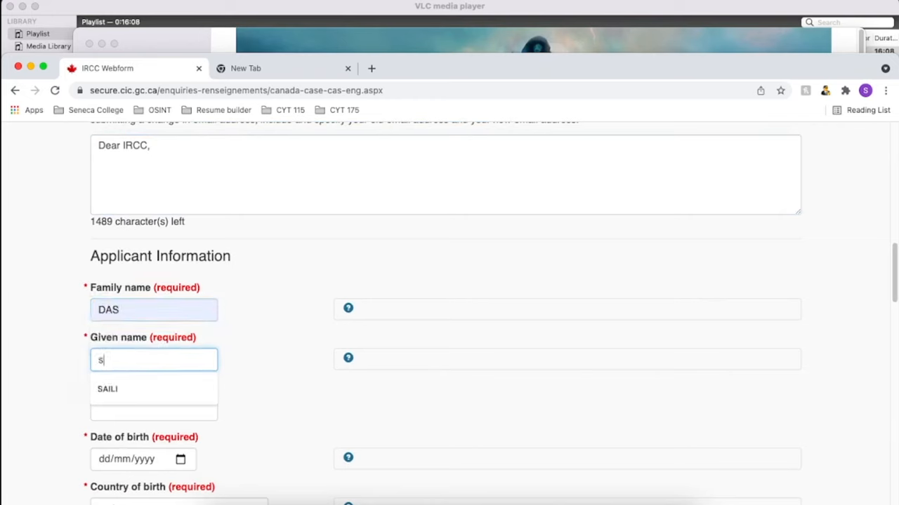
left_click(106, 389)
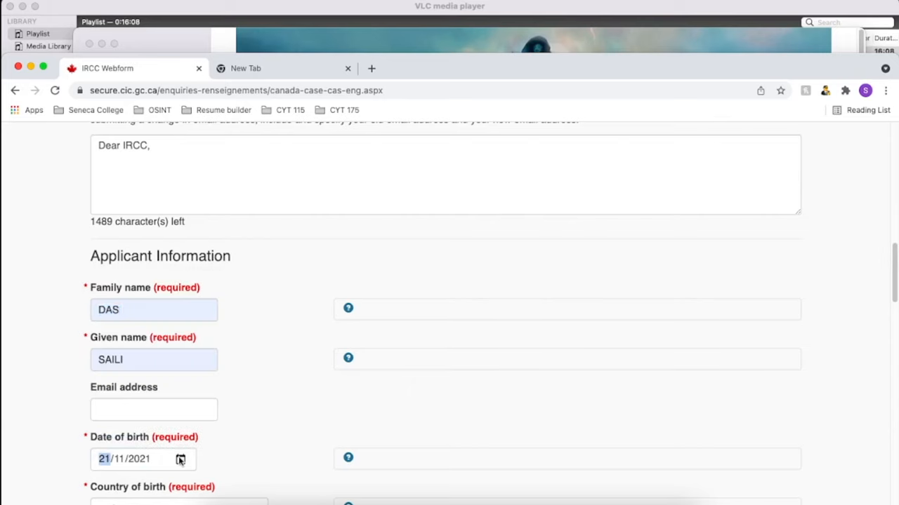
left_click(179, 458)
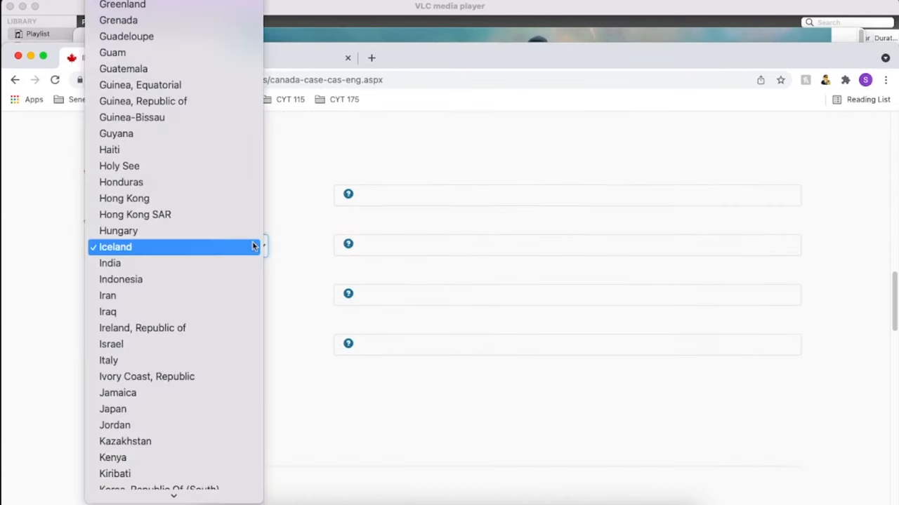
left_click(110, 263)
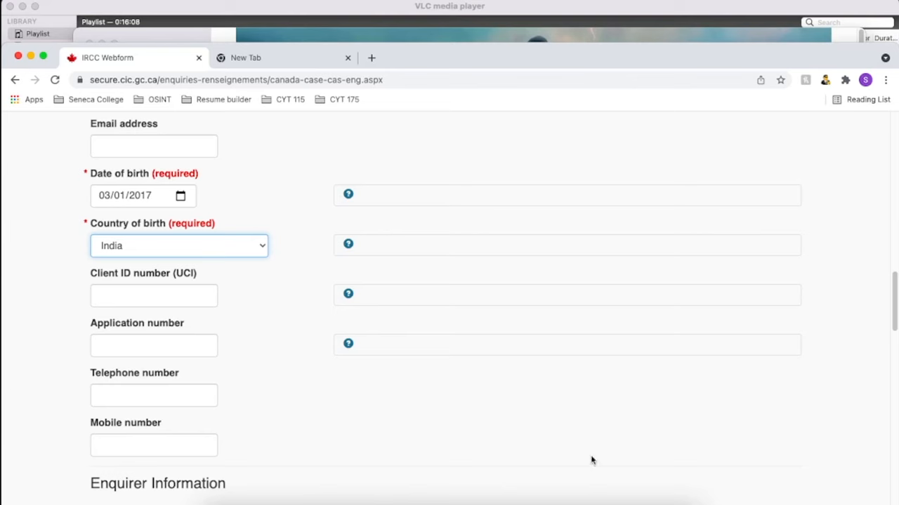
scroll("down", 3)
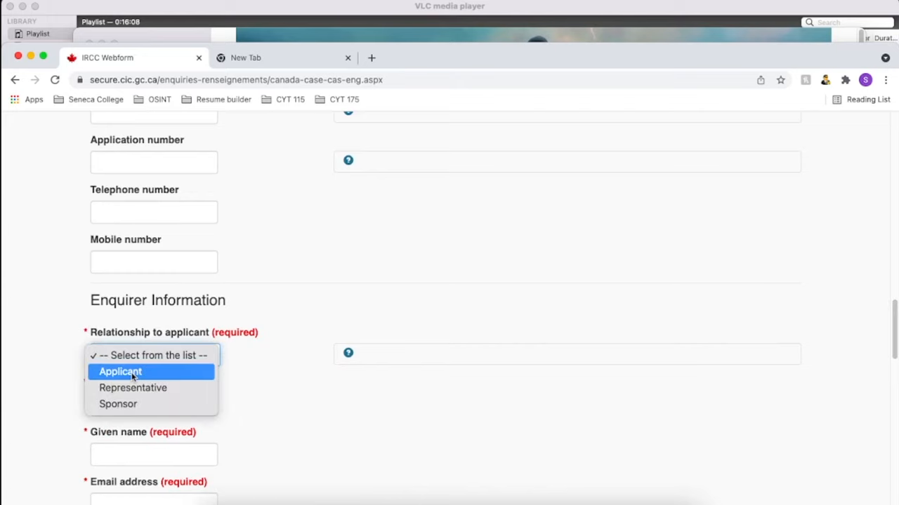
left_click(121, 370)
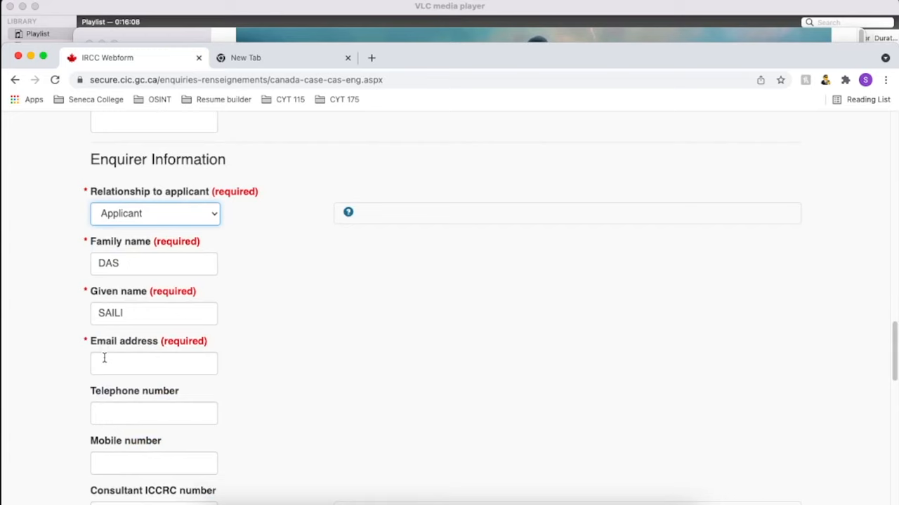
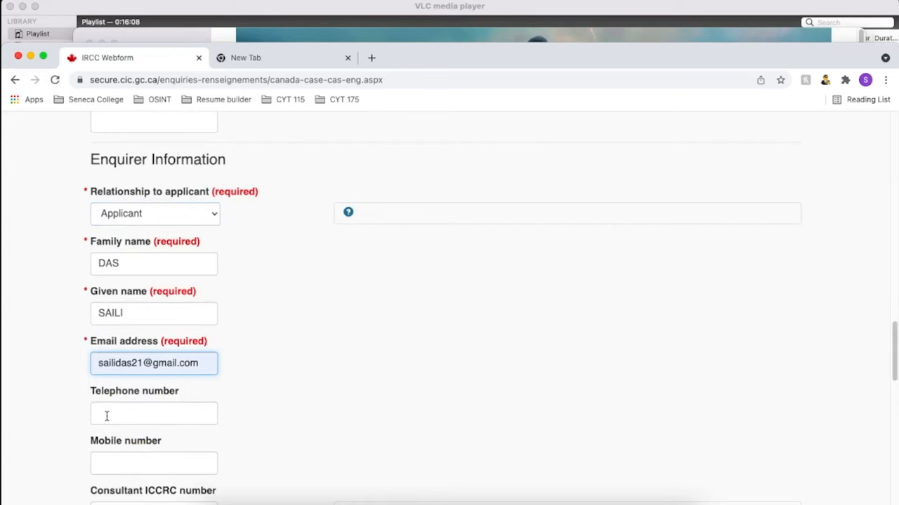
scroll("up", 3)
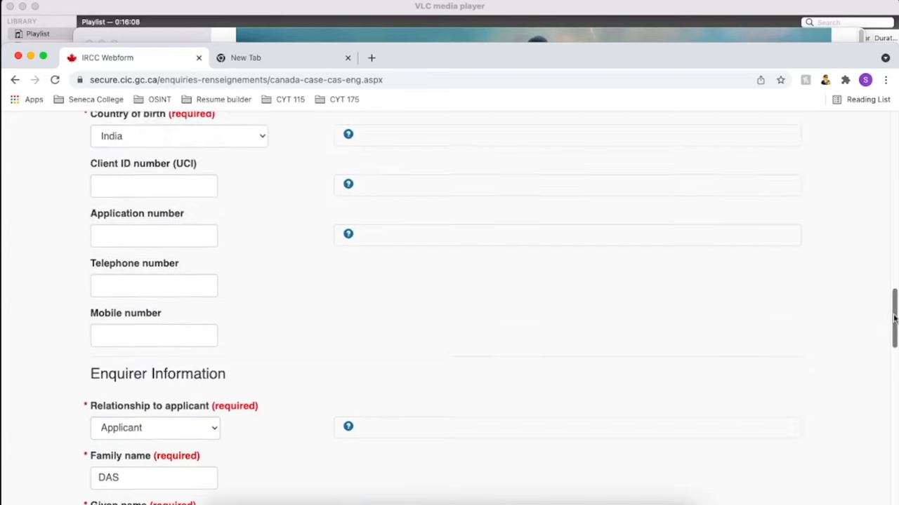
scroll("down", 3)
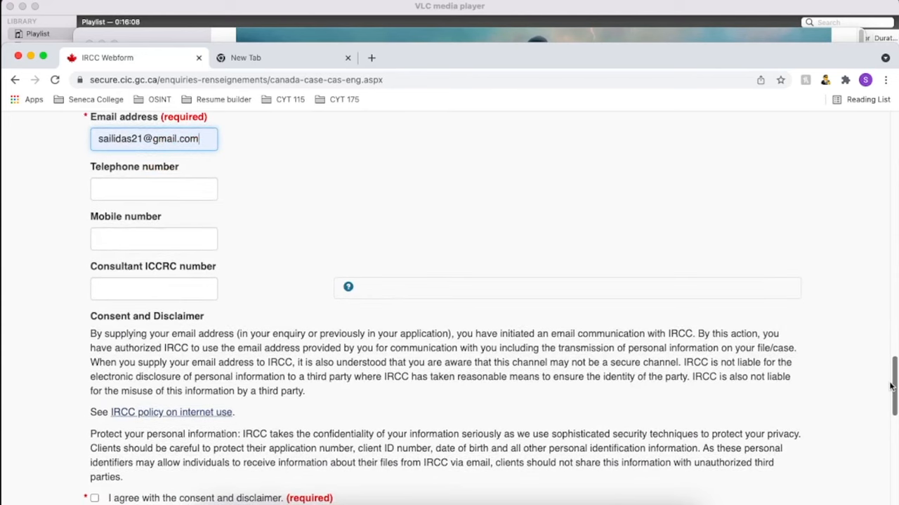
scroll("down", 3)
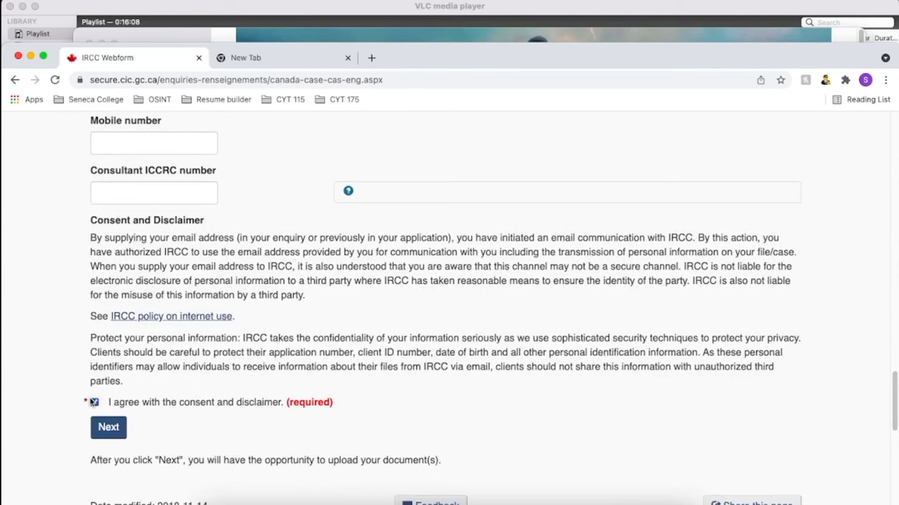
left_click(108, 427)
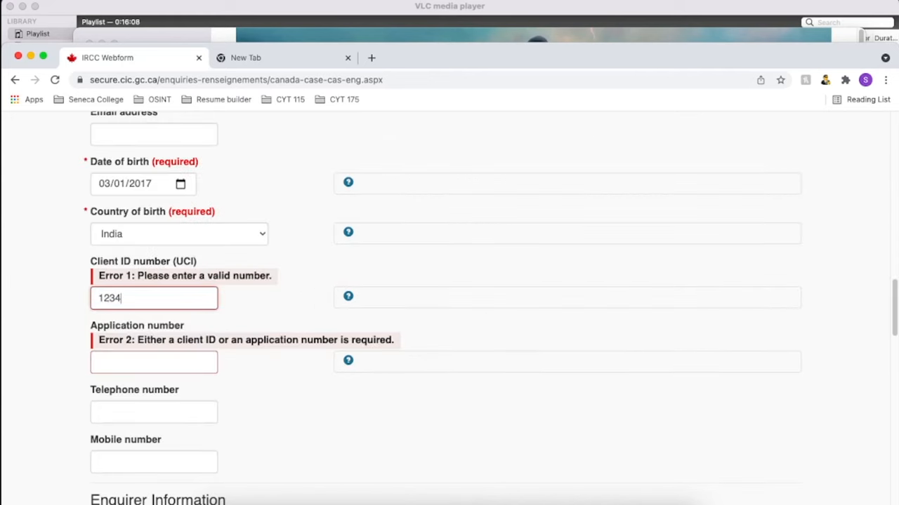
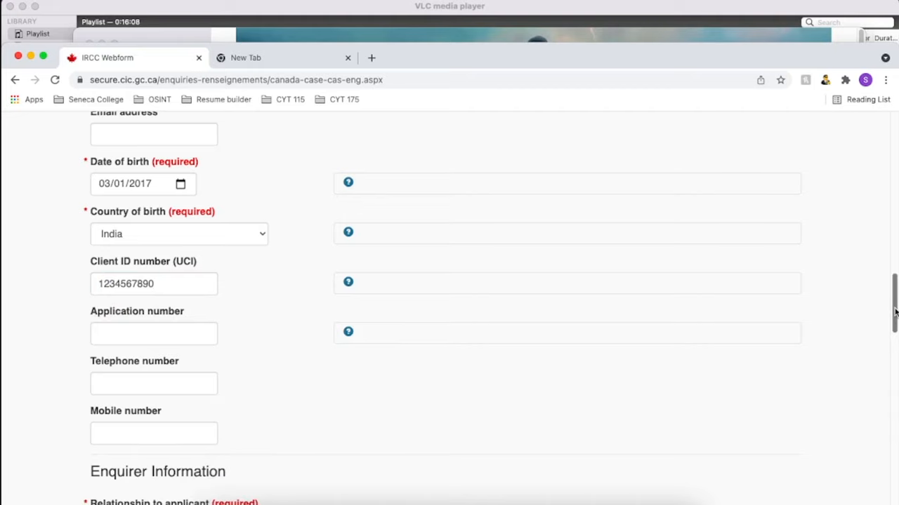
scroll("down", 3)
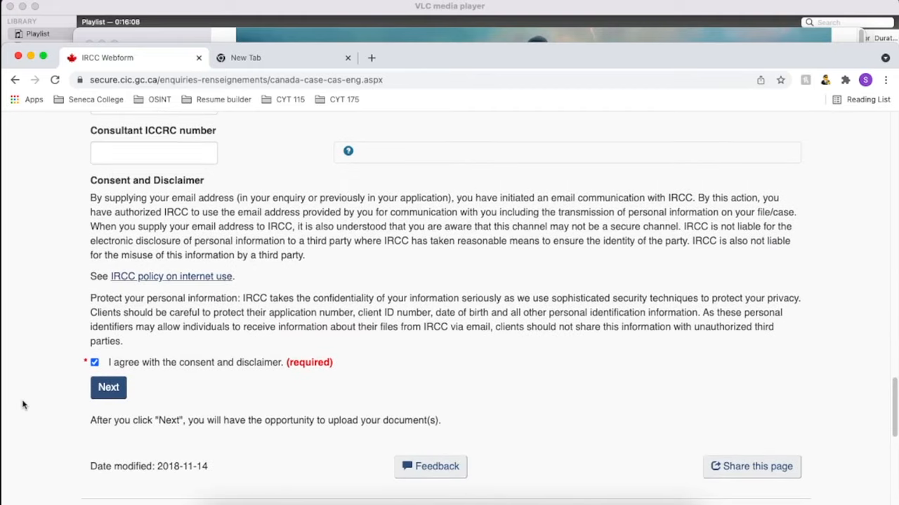
left_click(108, 388)
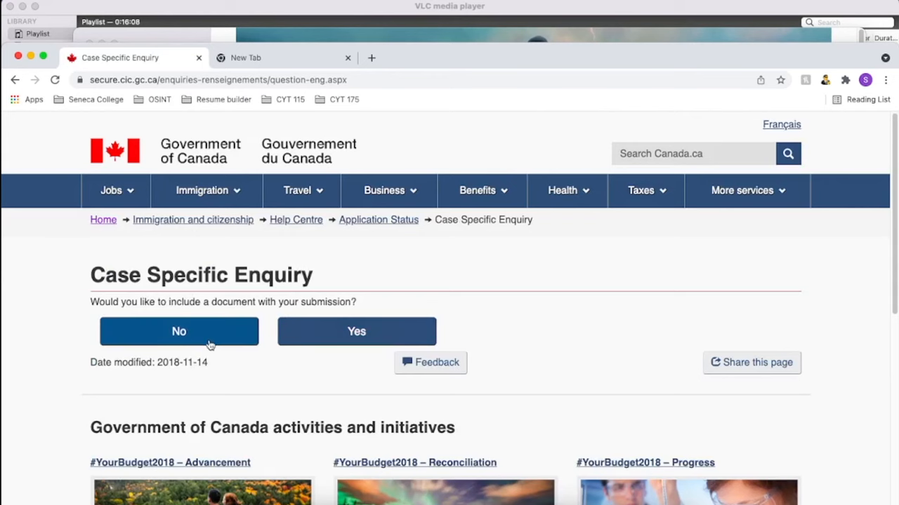
Answer Yes to including a document, reaching the Upload your documents page.
left_click(357, 331)
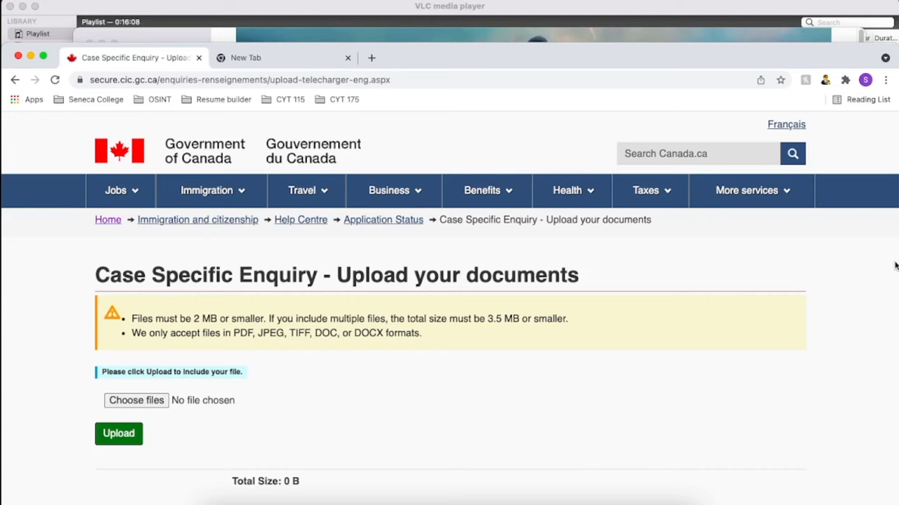
mouse_move(660, 392)
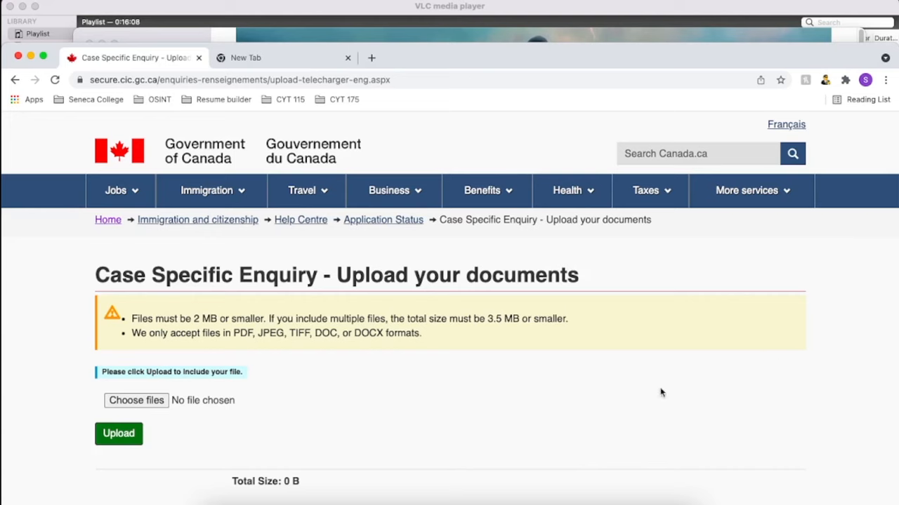
mouse_move(897, 344)
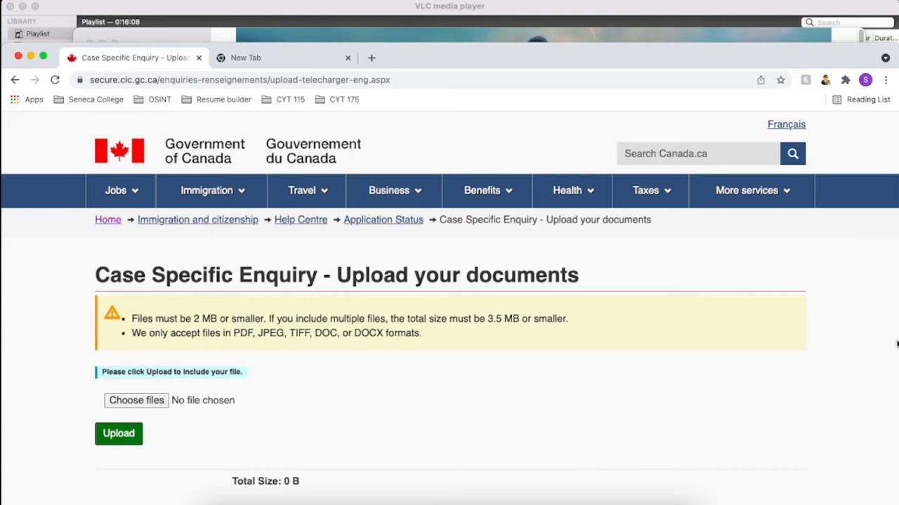
scroll("down", 3)
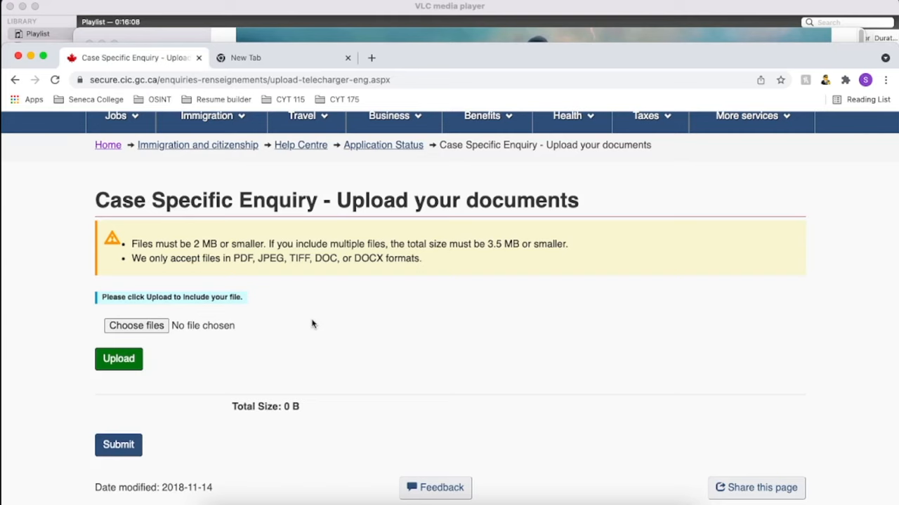
mouse_move(219, 343)
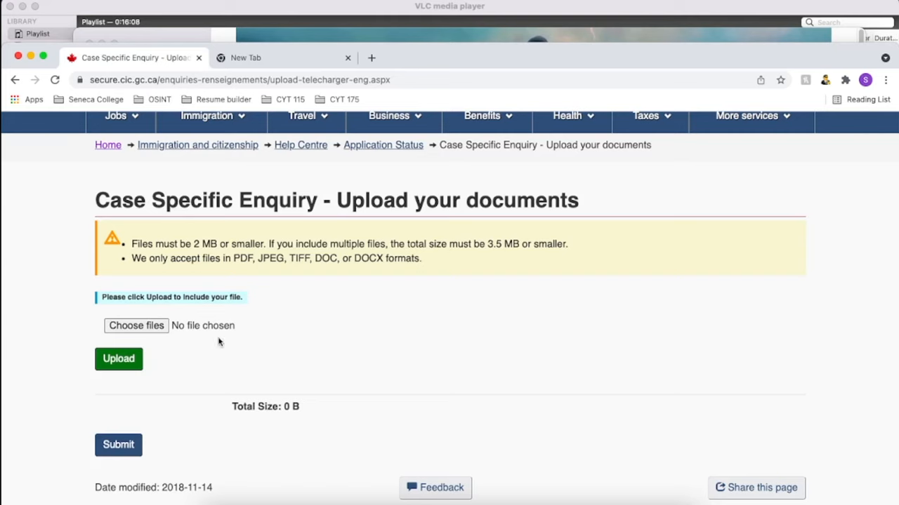
mouse_move(168, 416)
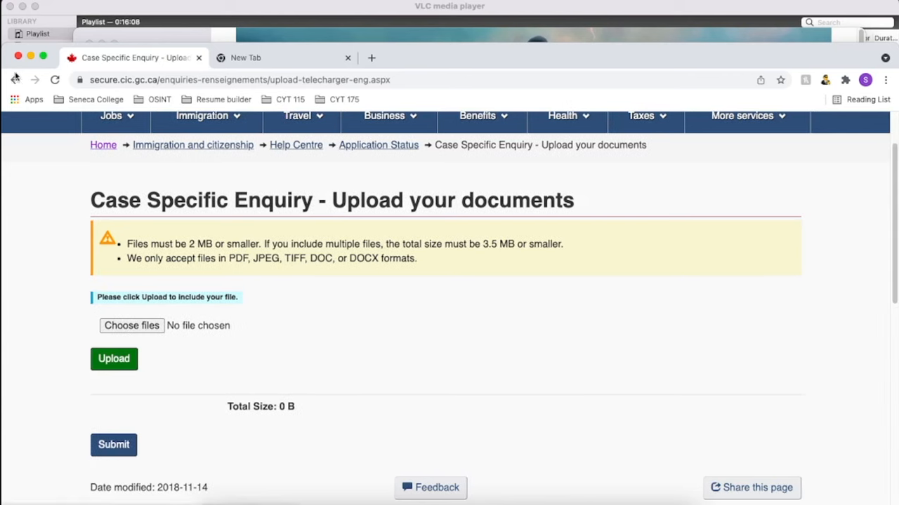
mouse_move(230, 391)
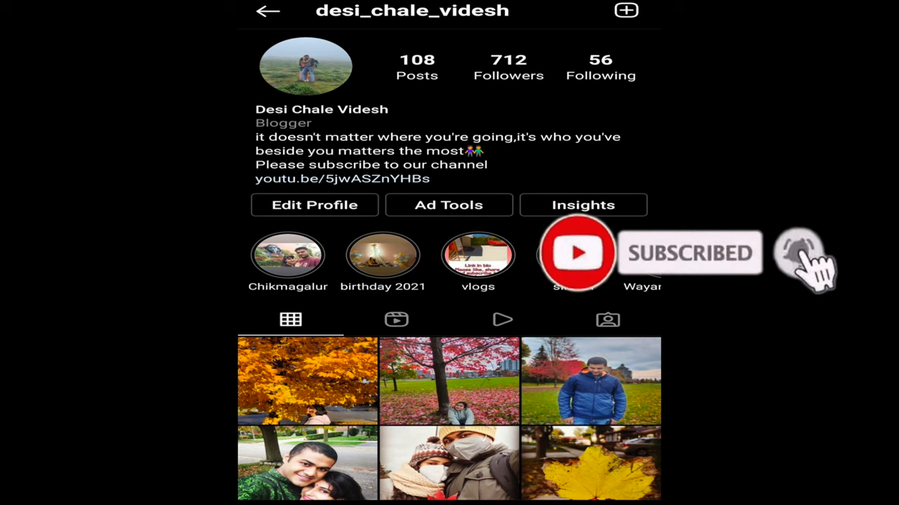
mouse_move(798, 252)
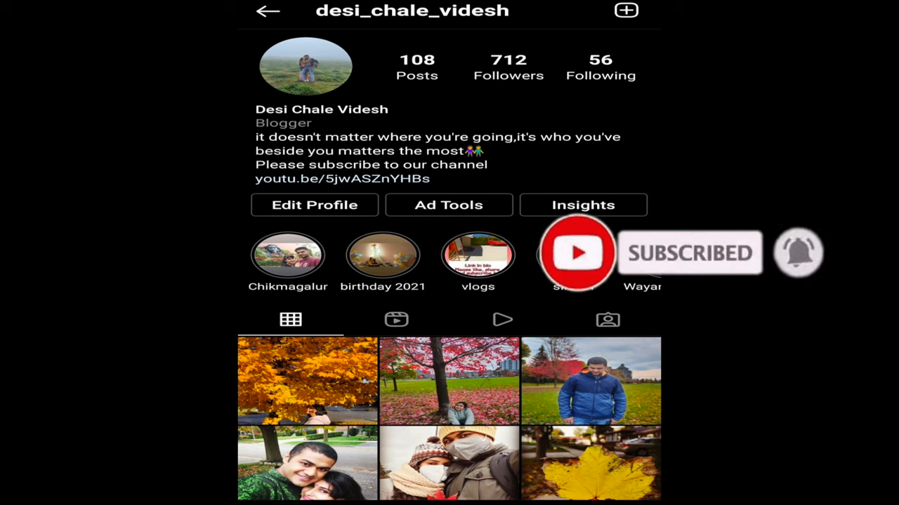